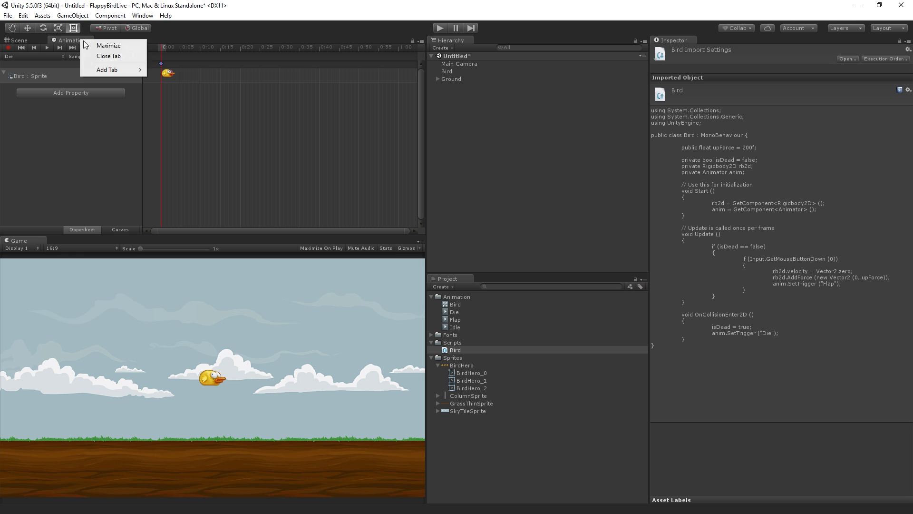
Close the Animation tab and zoom out in the Scene view of the bird level
left_click(108, 56)
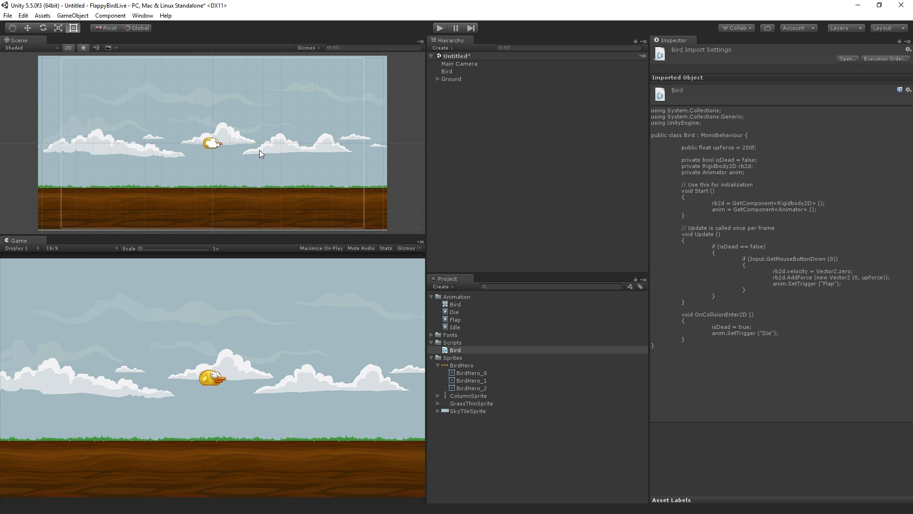
scroll("down", 3)
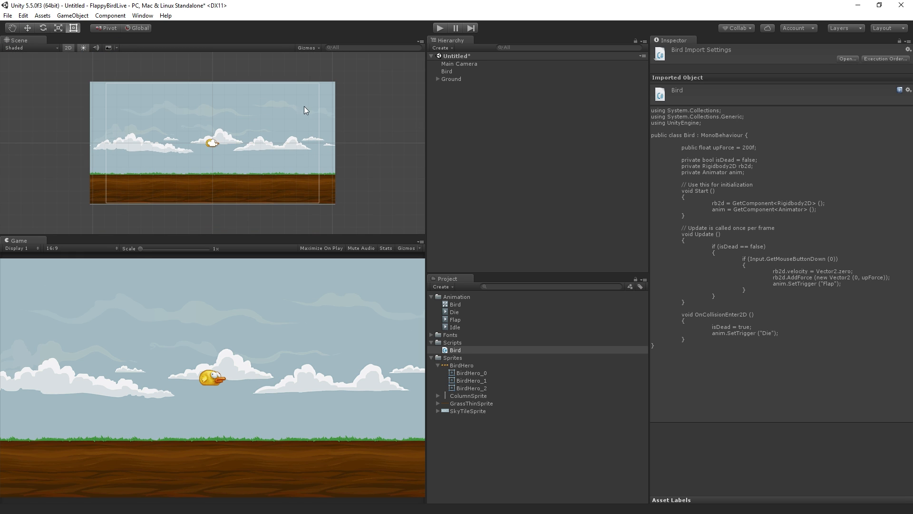
mouse_move(370, 125)
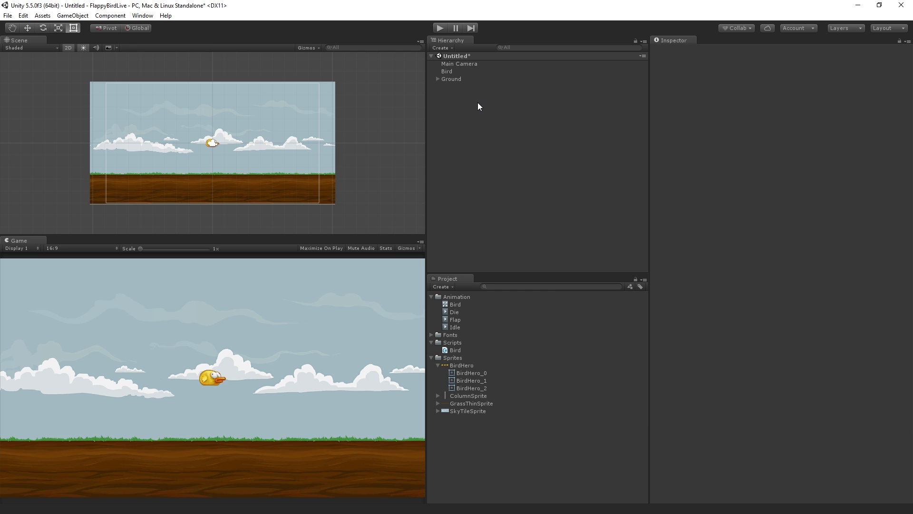
mouse_move(596, 127)
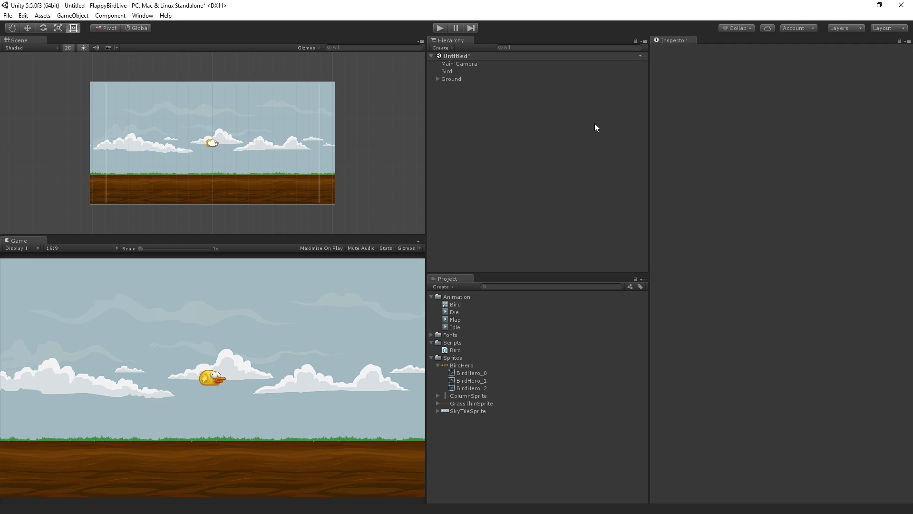
mouse_move(583, 123)
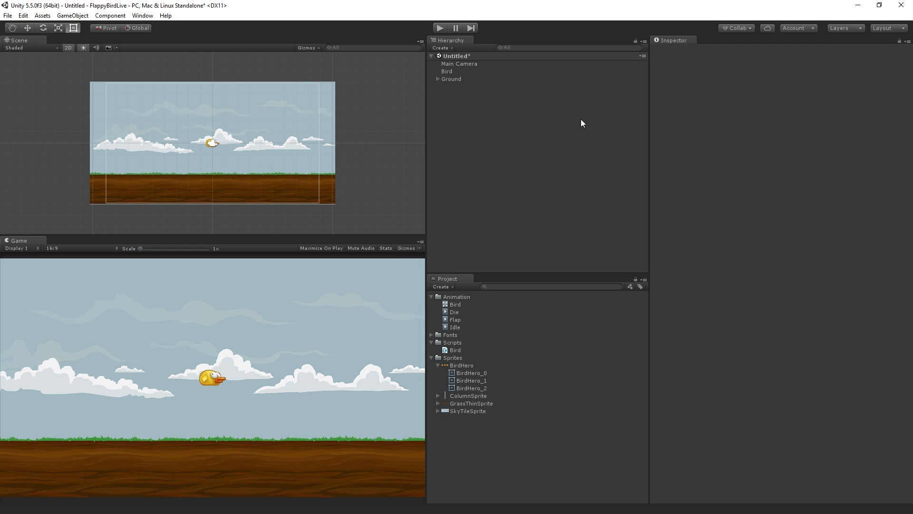
Save the scene as Main and create a new folder in the project assets
left_click(6, 17)
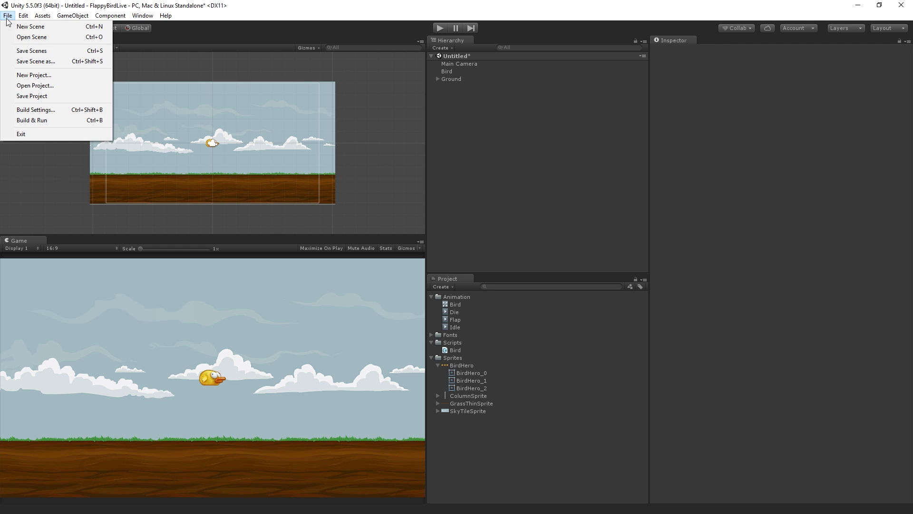
left_click(31, 51)
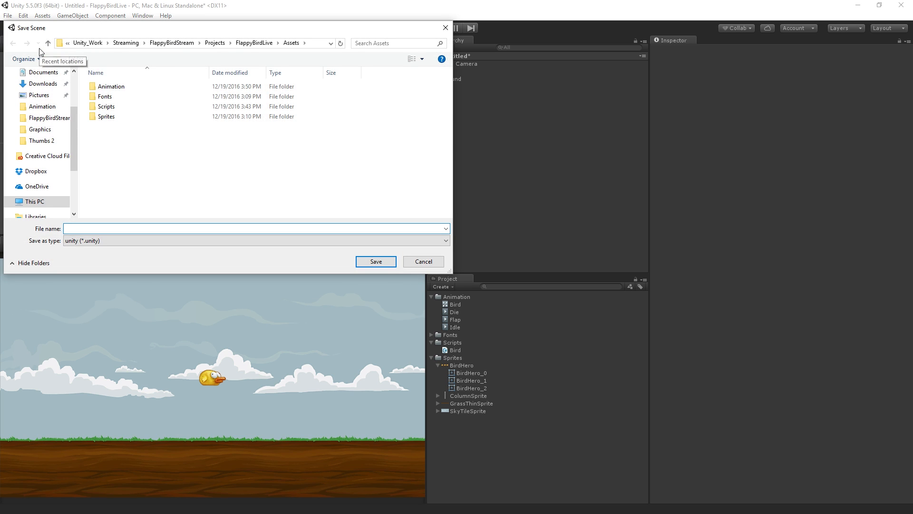
type("Main")
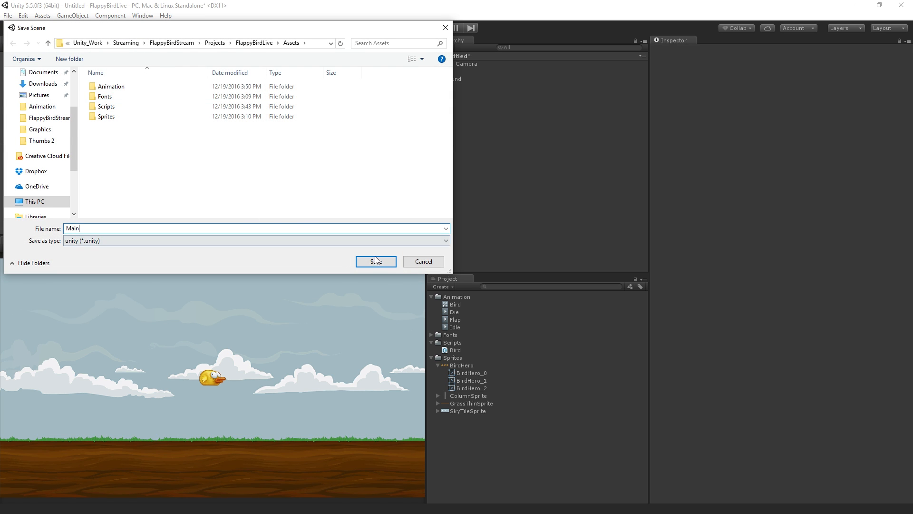
left_click(376, 261)
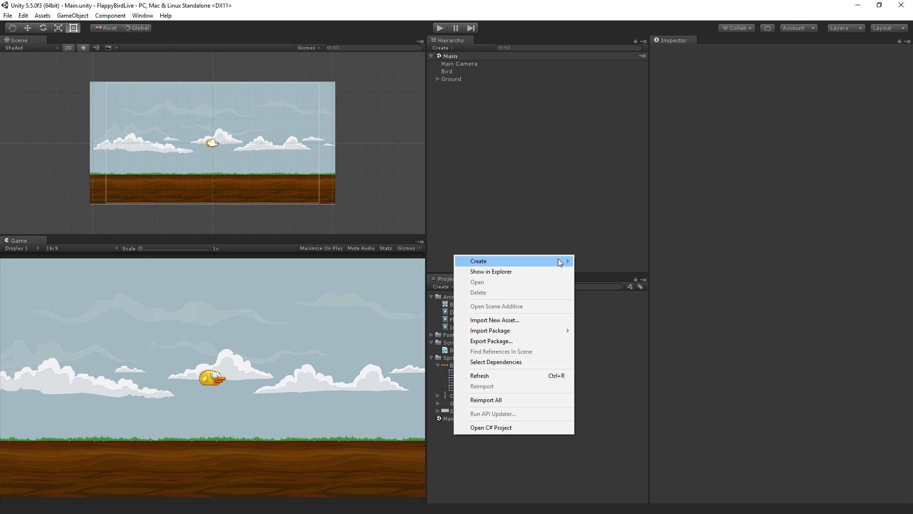
left_click(479, 261)
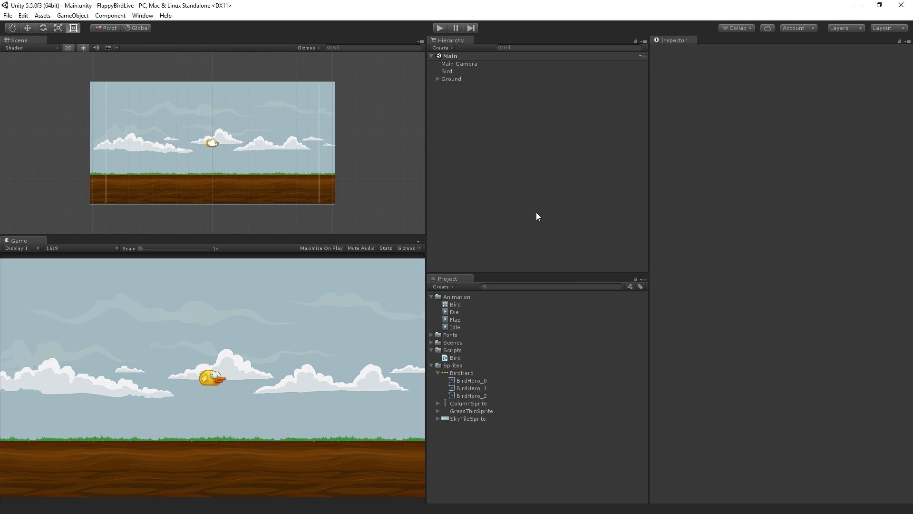
mouse_move(480, 162)
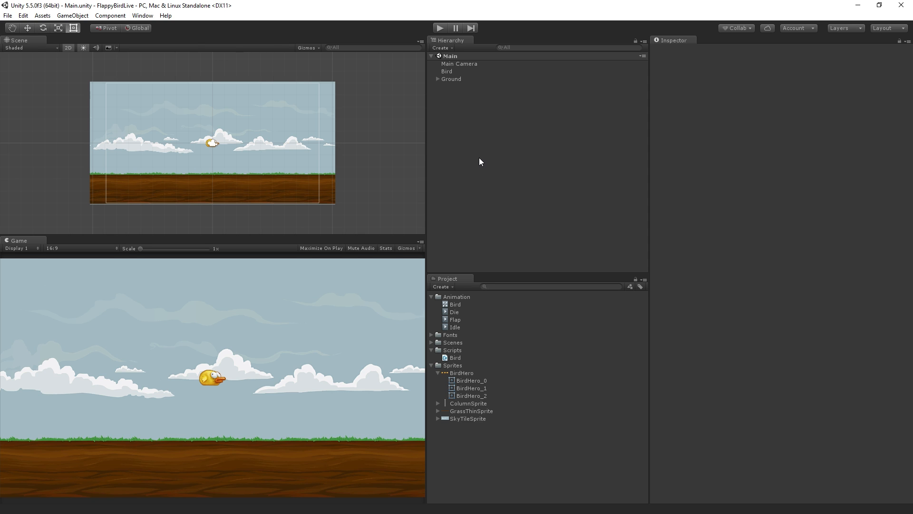
mouse_move(480, 128)
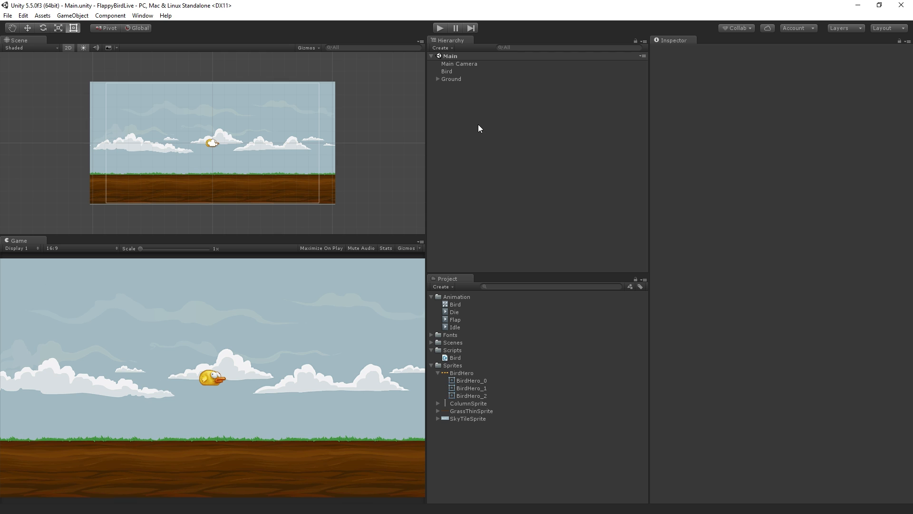
mouse_move(536, 107)
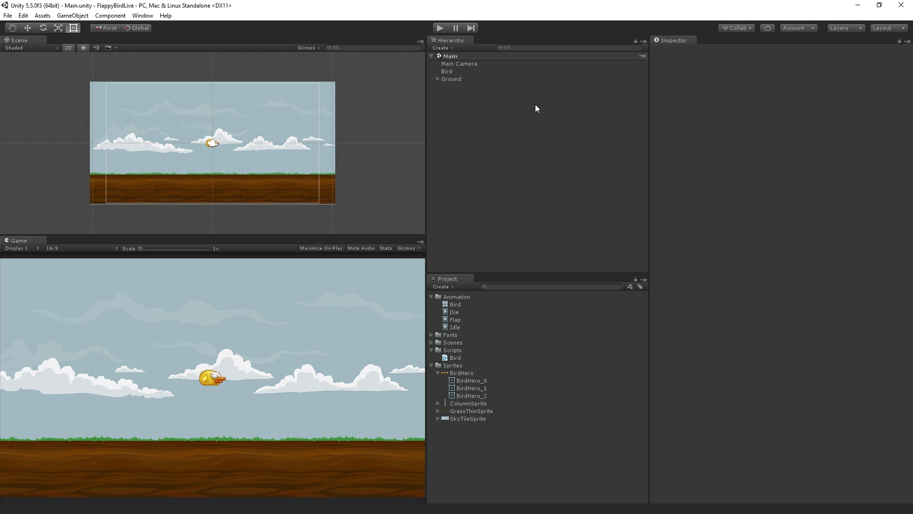
Add a UI Text object under a new Canvas and remove the EventSystem object
right_click(537, 109)
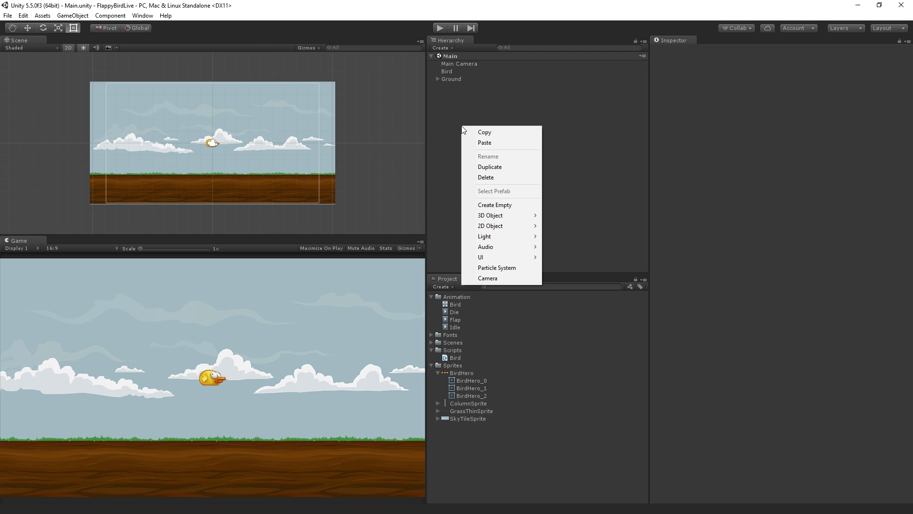
mouse_move(493, 257)
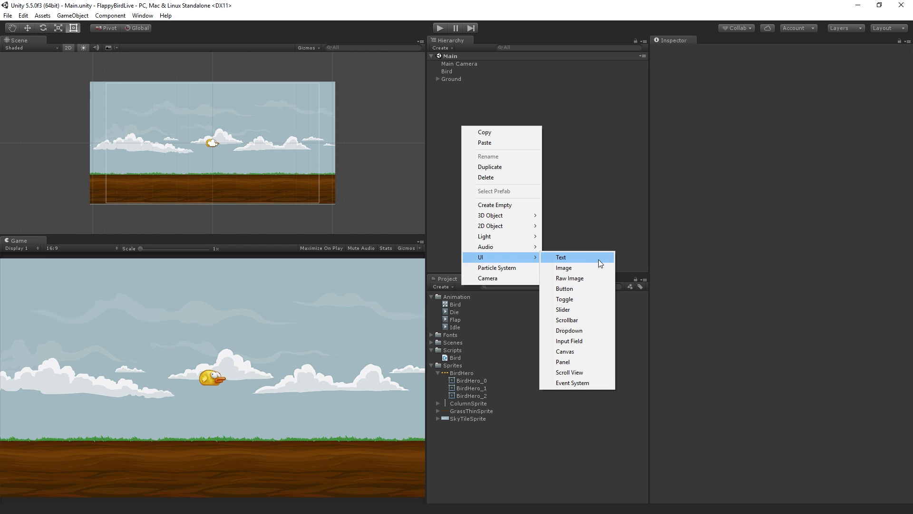
left_click(561, 256)
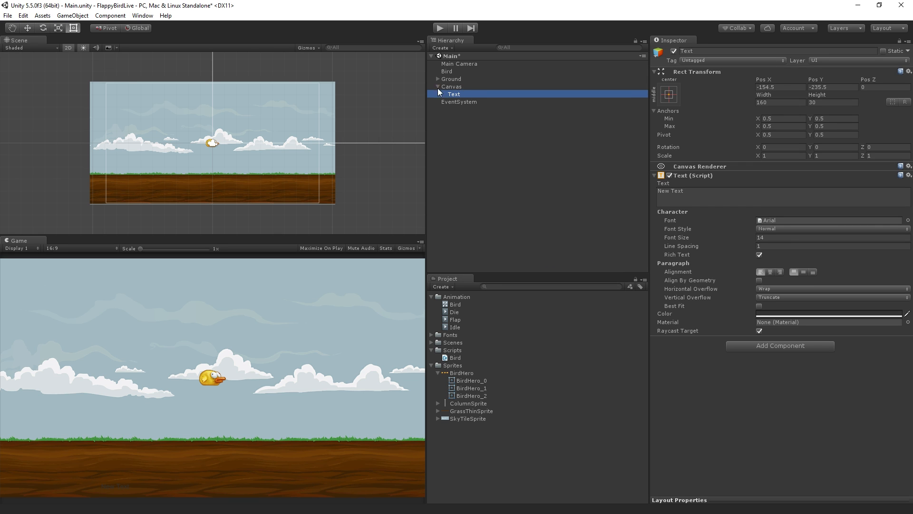
mouse_move(481, 99)
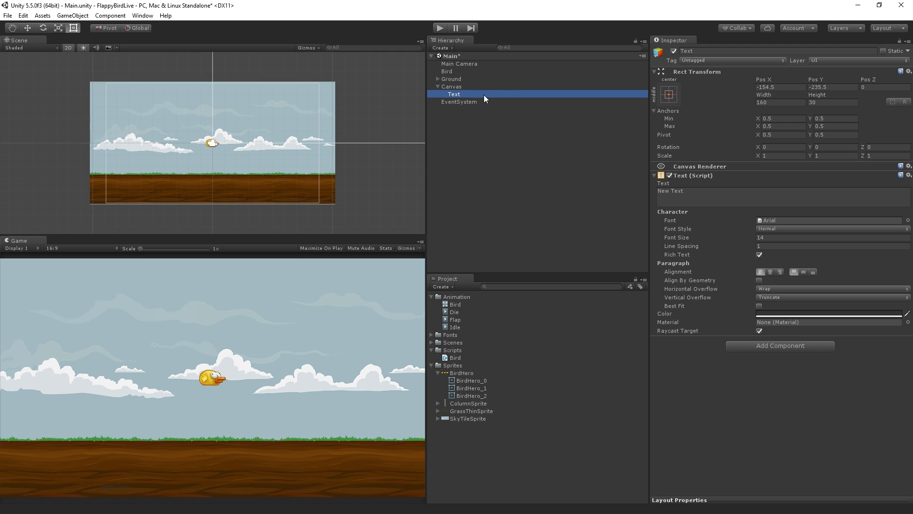
mouse_move(444, 95)
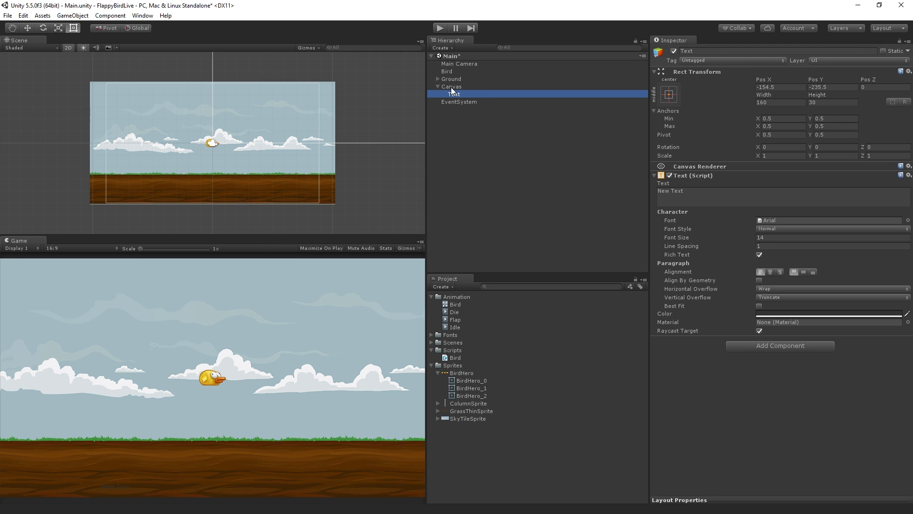
mouse_move(461, 104)
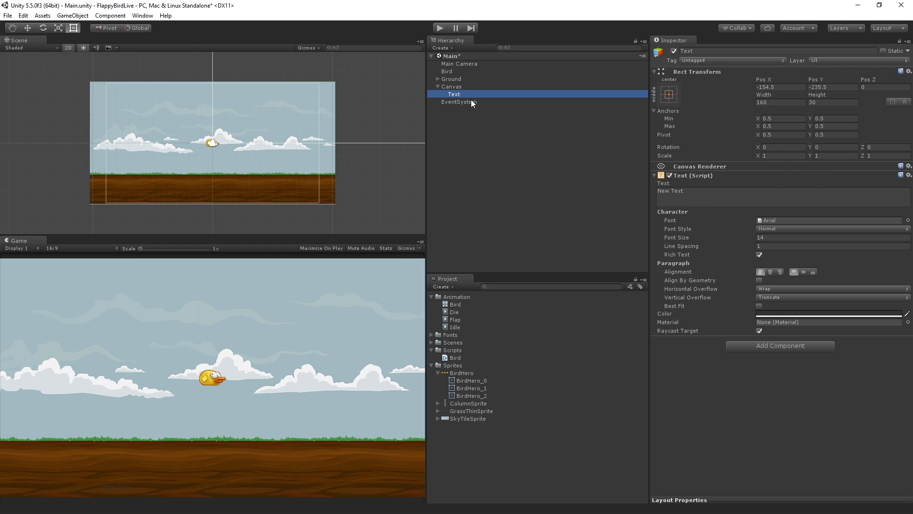
left_click(460, 102)
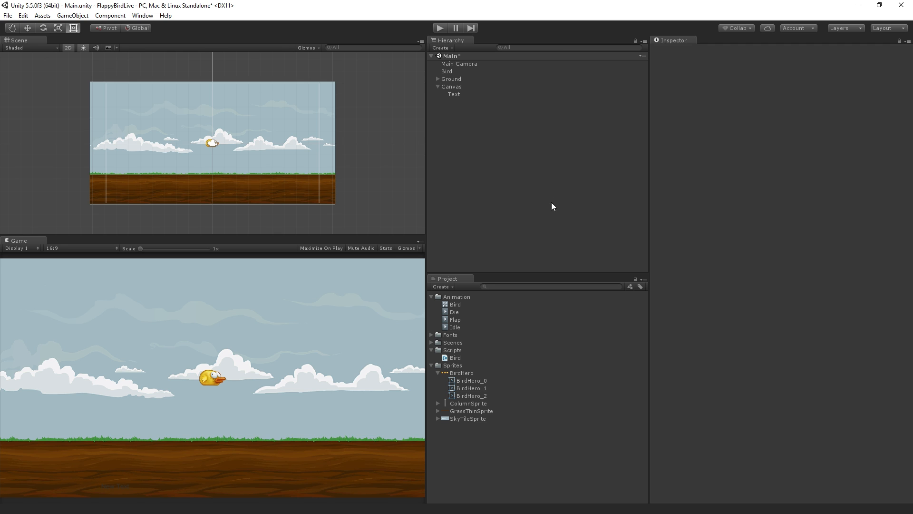
Select the new Text object in the Hierarchy
left_click(453, 95)
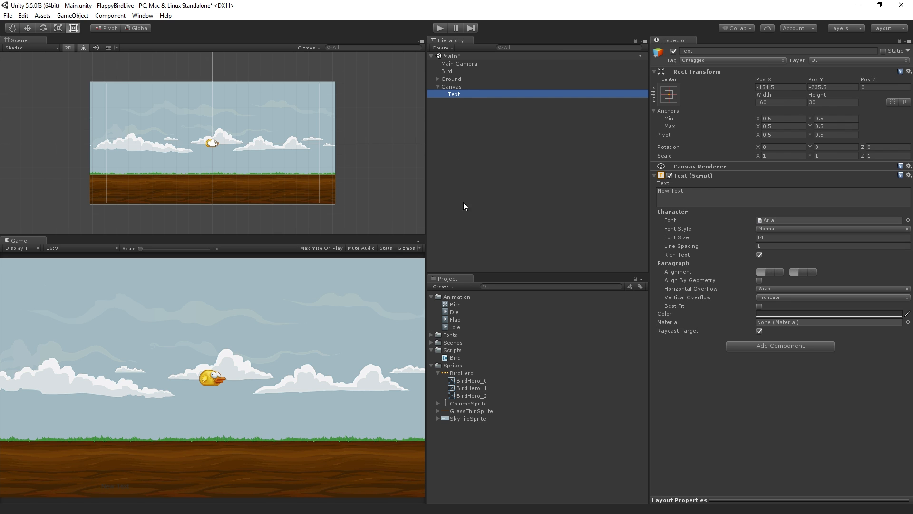
mouse_move(316, 162)
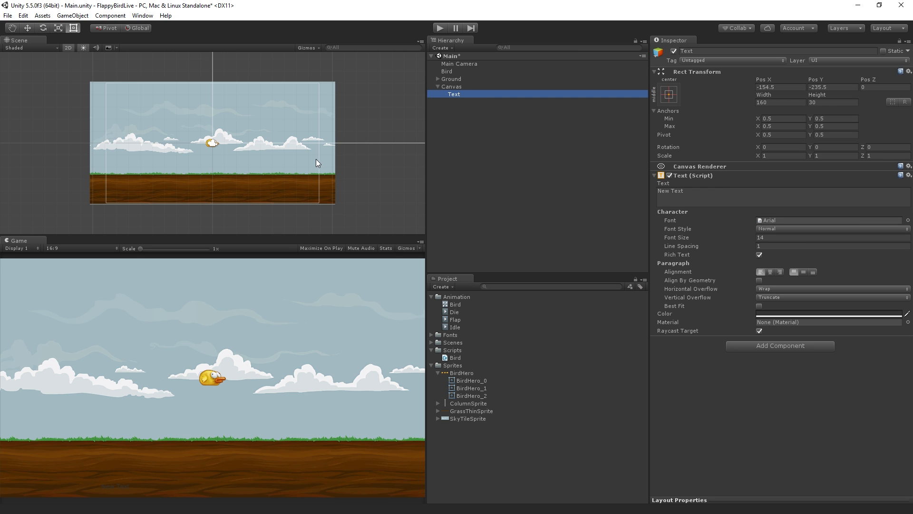
mouse_move(349, 162)
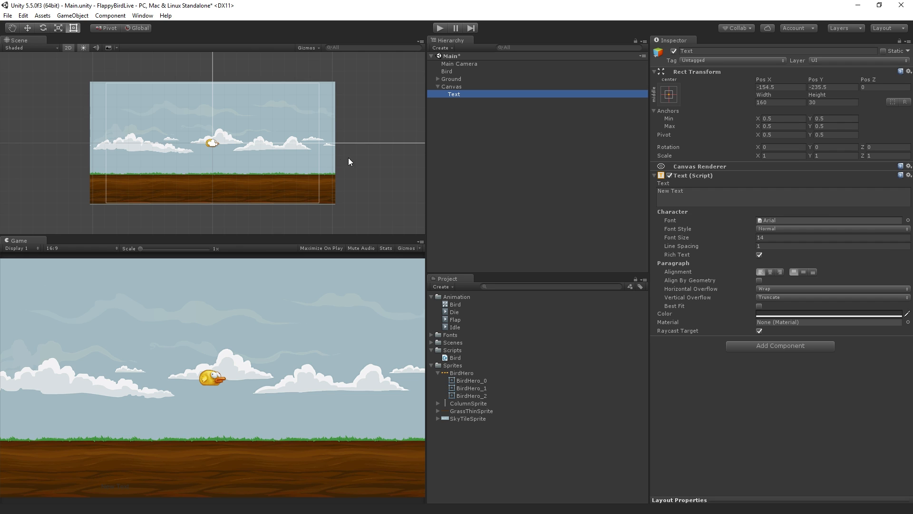
mouse_move(233, 119)
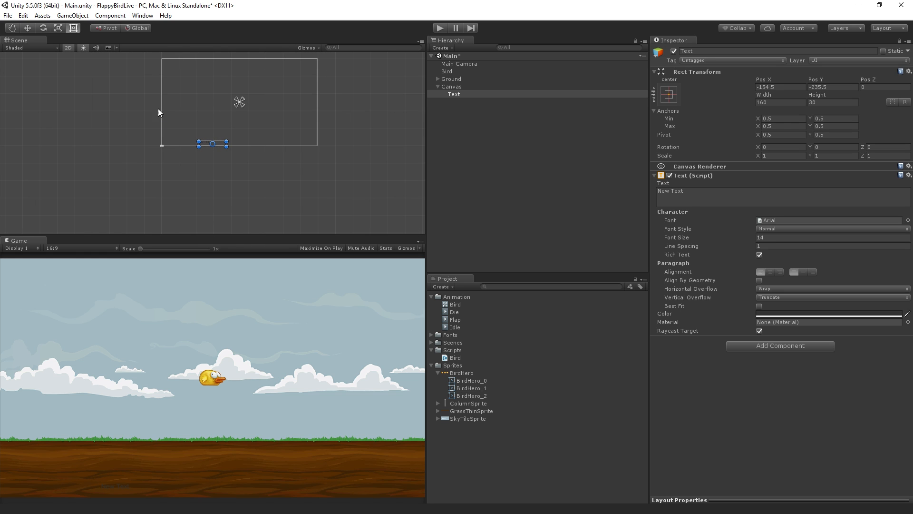
mouse_move(371, 229)
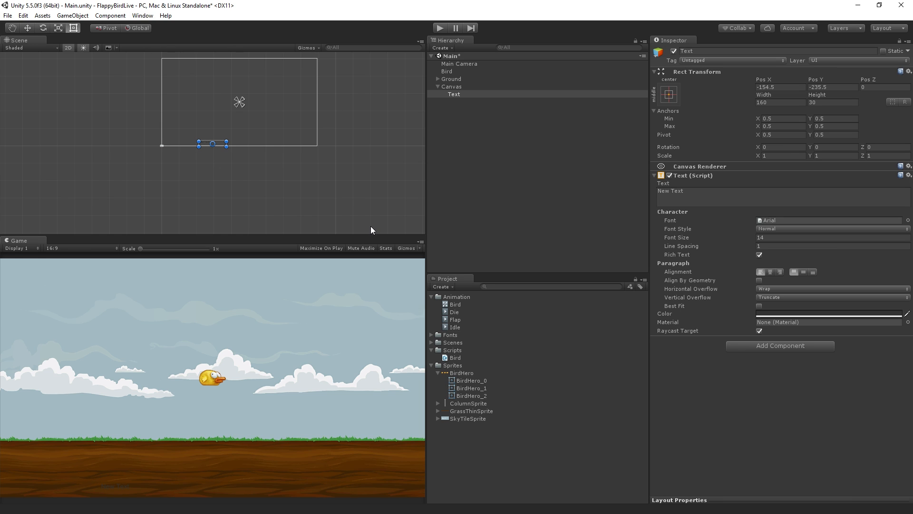
mouse_move(377, 226)
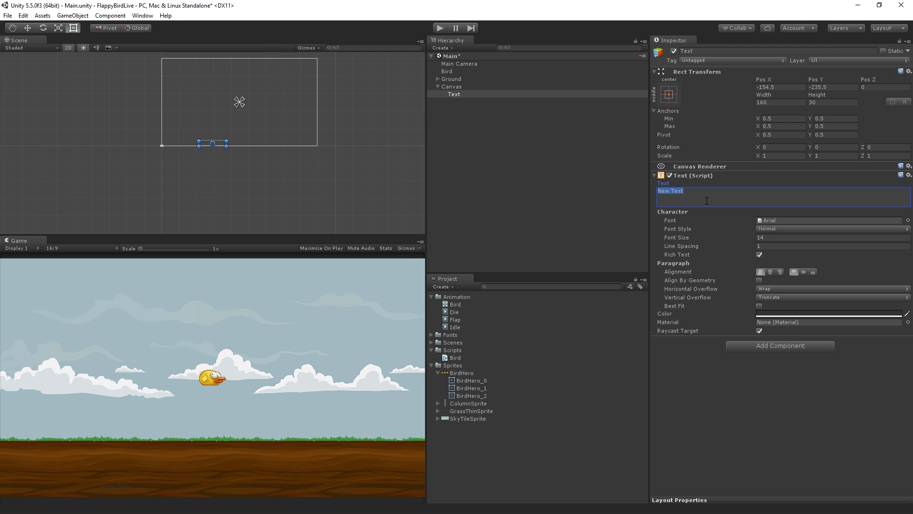
Set the label text to 'Score: 0' and its font to LuckiestGuy
type("Score: 0")
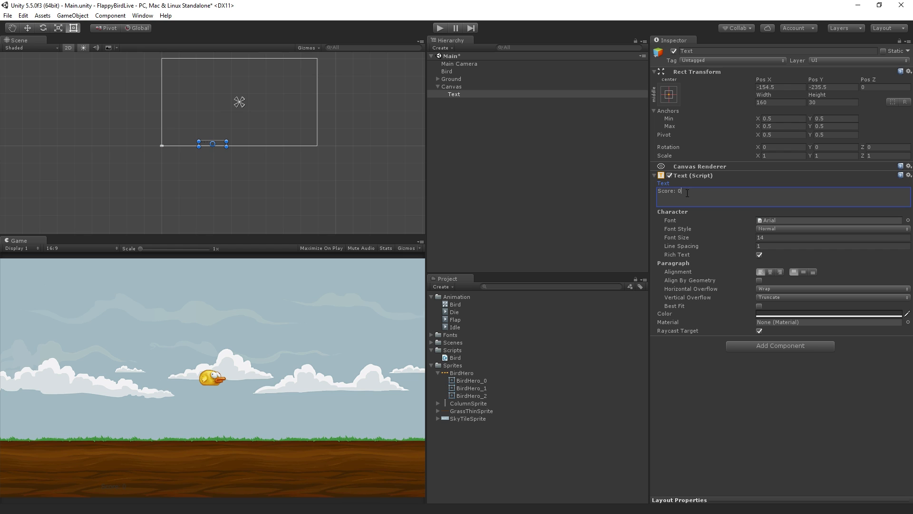
mouse_move(736, 278)
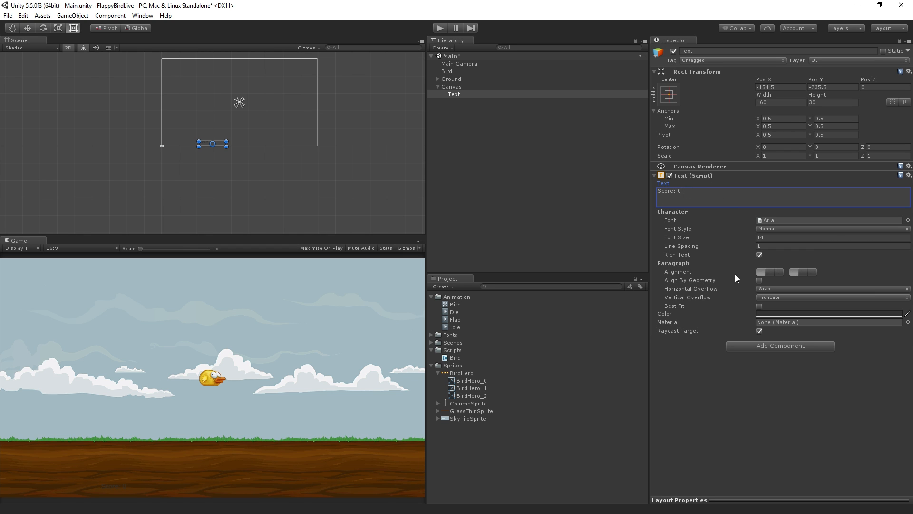
mouse_move(766, 221)
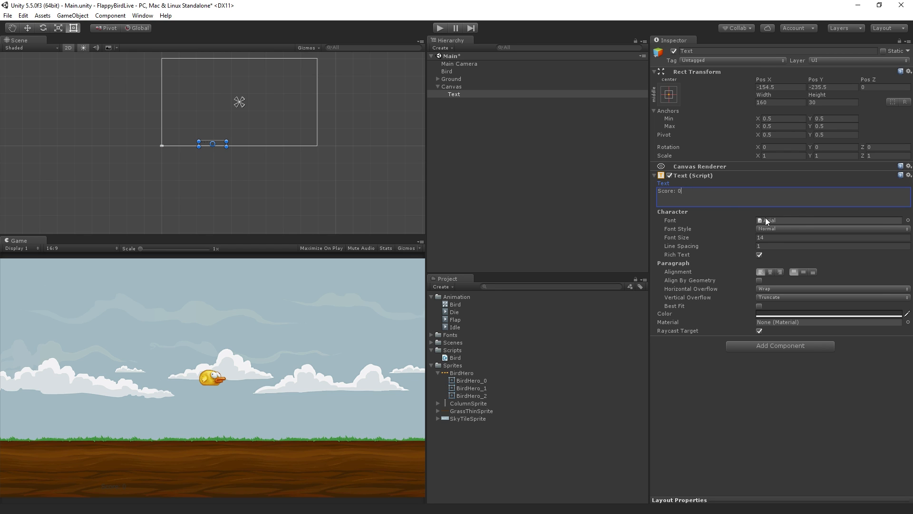
left_click(761, 220)
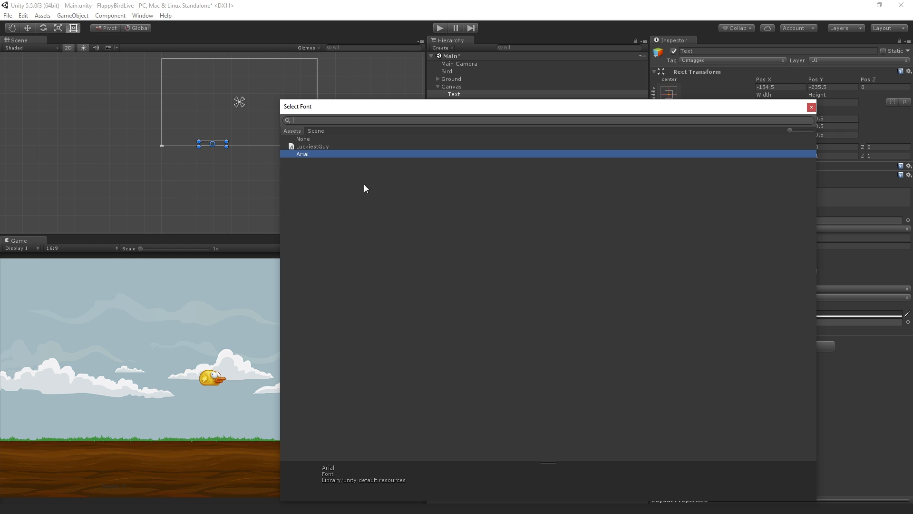
left_click(312, 146)
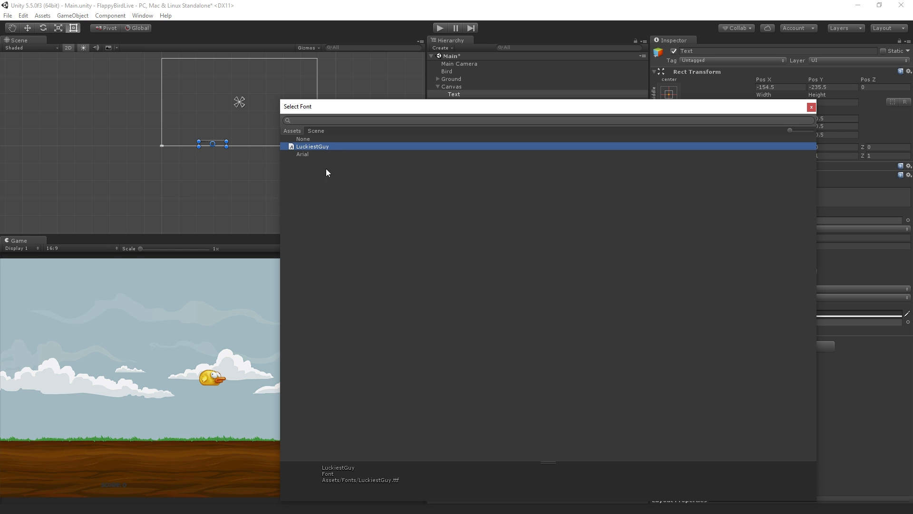
left_click(312, 146)
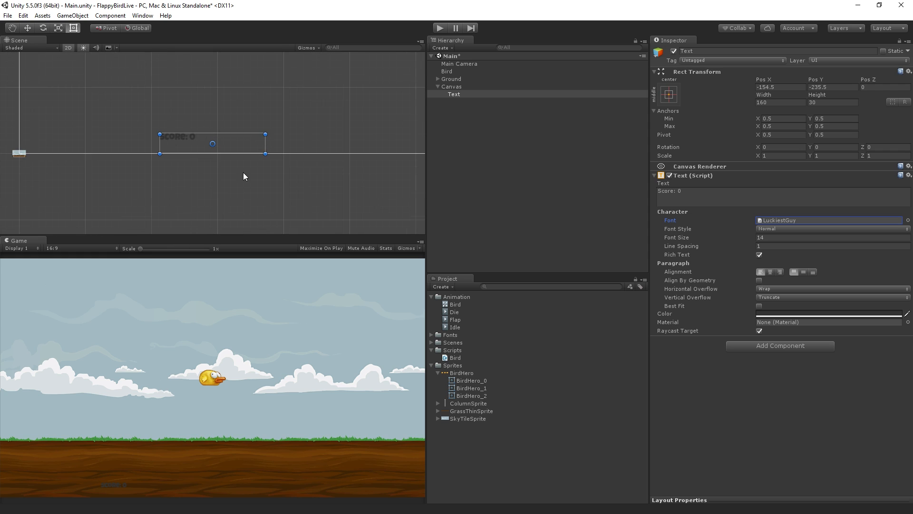
mouse_move(294, 257)
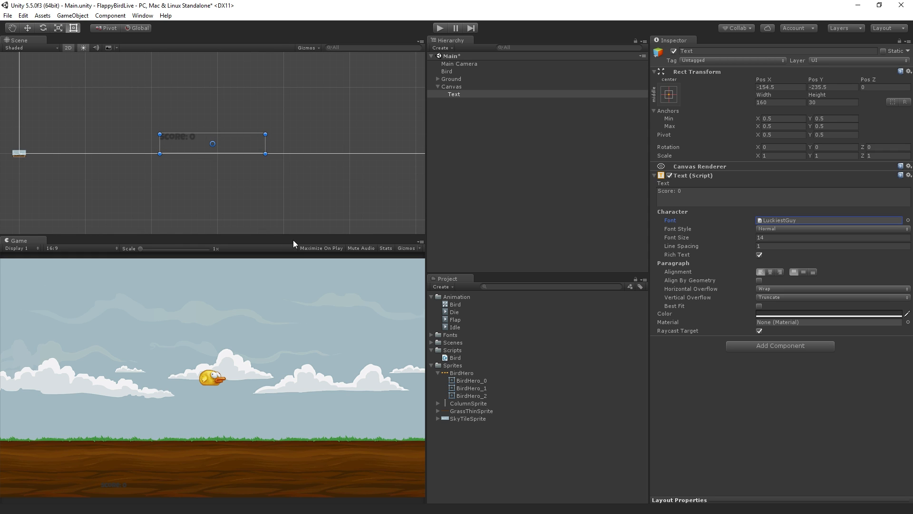
Set the score label's font size to 32
left_click(833, 238)
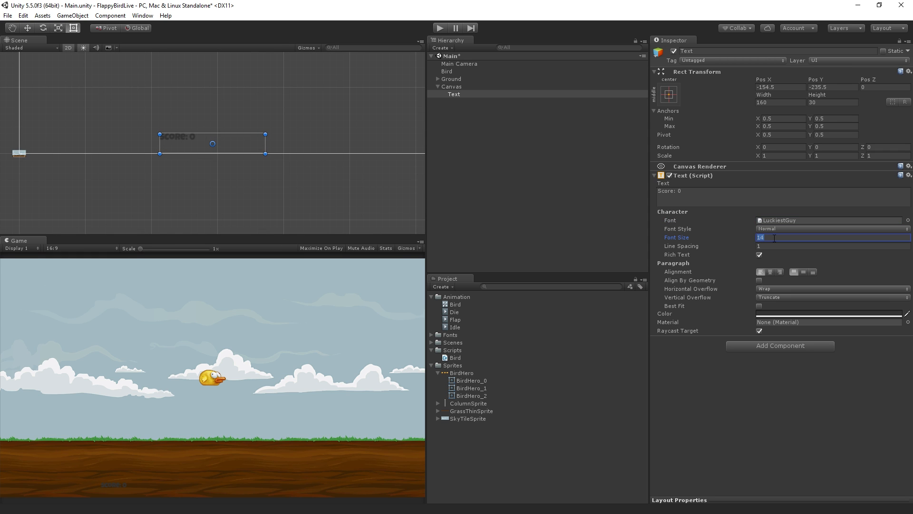
type("32")
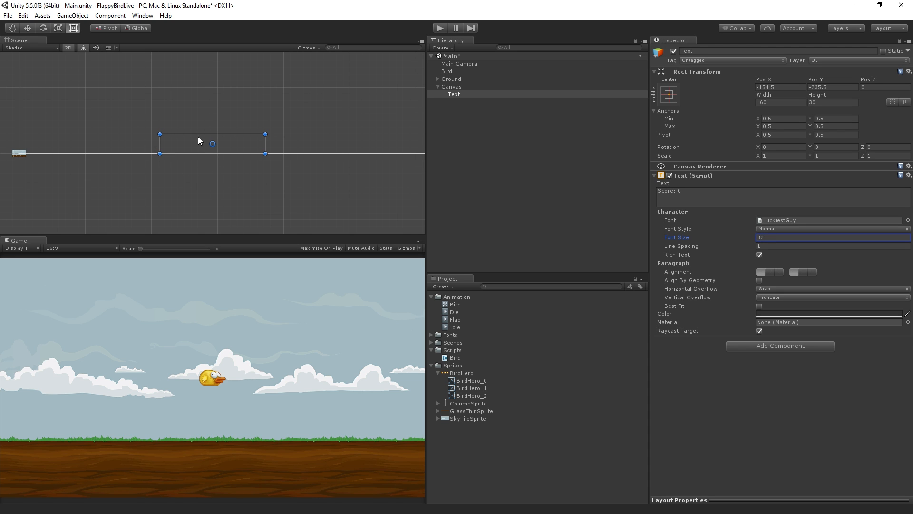
mouse_move(217, 144)
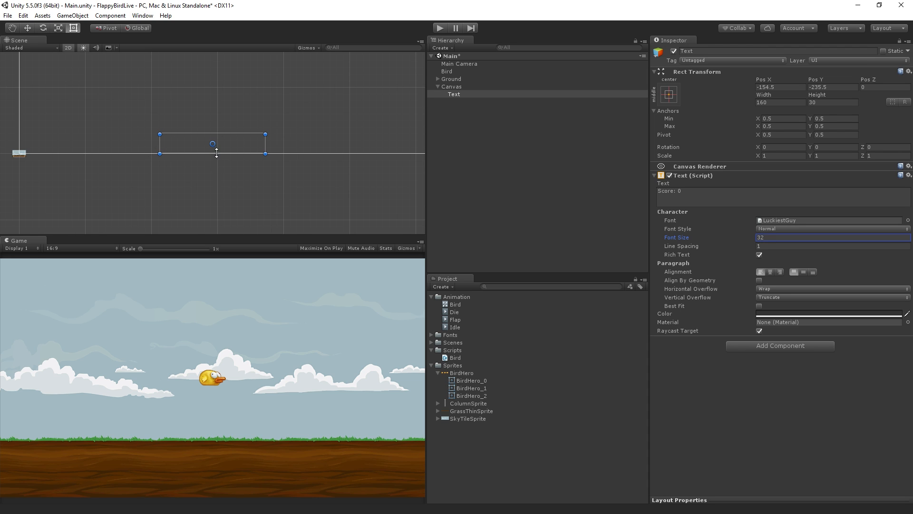
mouse_move(218, 186)
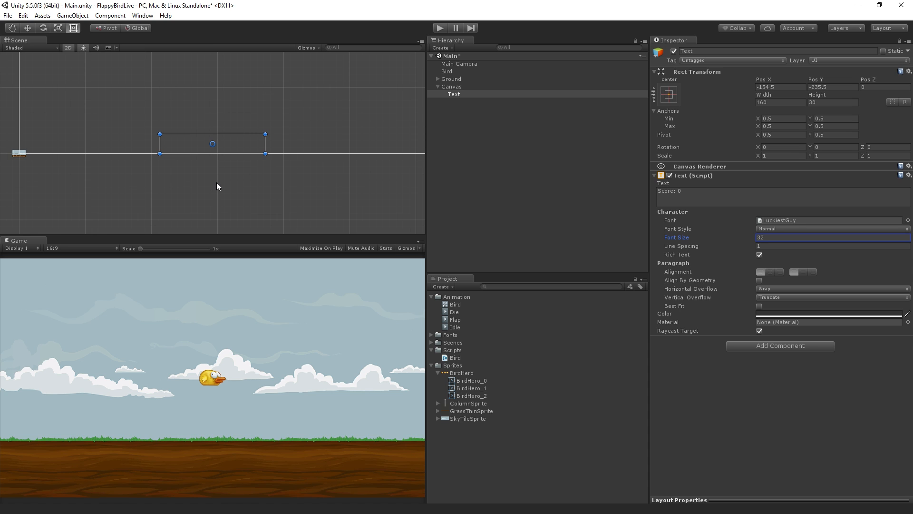
mouse_move(244, 173)
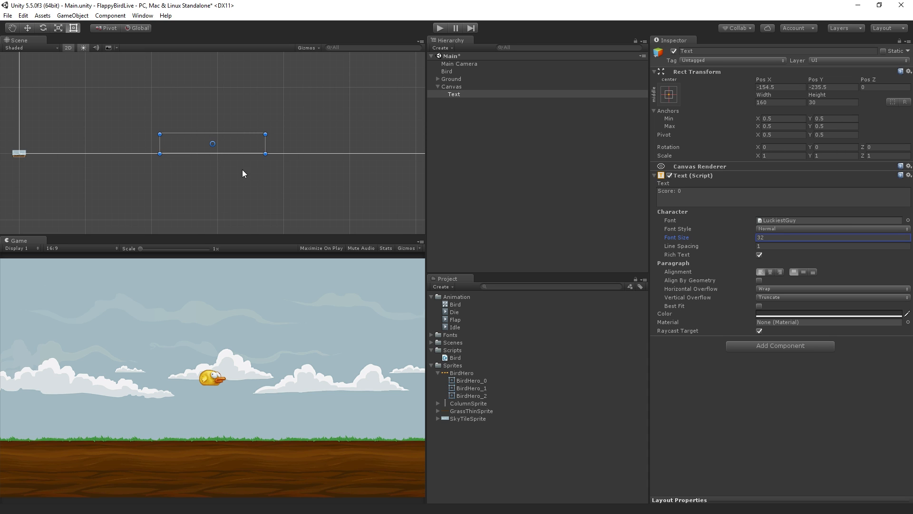
mouse_move(826, 290)
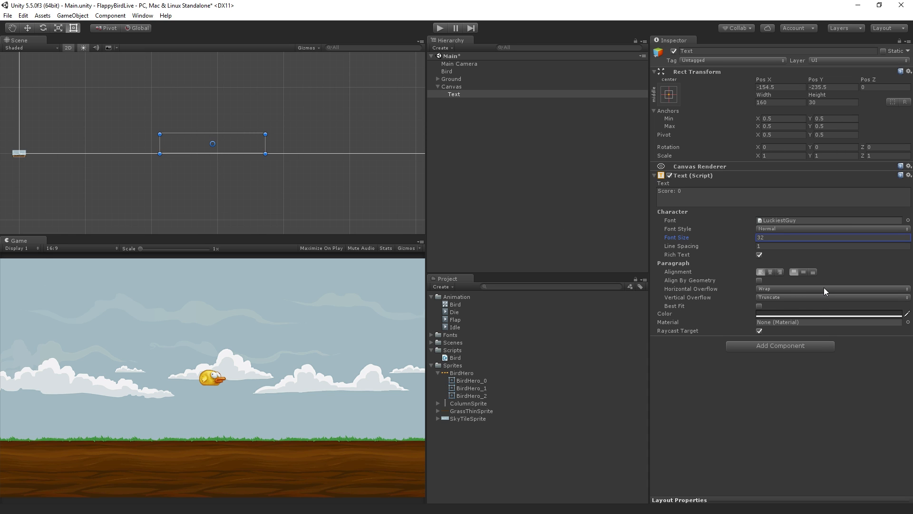
Set both Horizontal and Vertical Overflow of the score label to Overflow
left_click(831, 289)
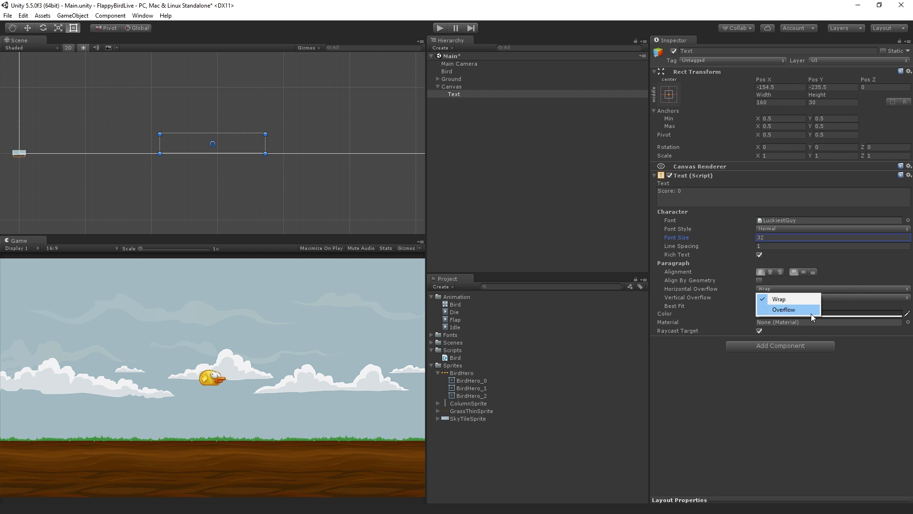
left_click(784, 309)
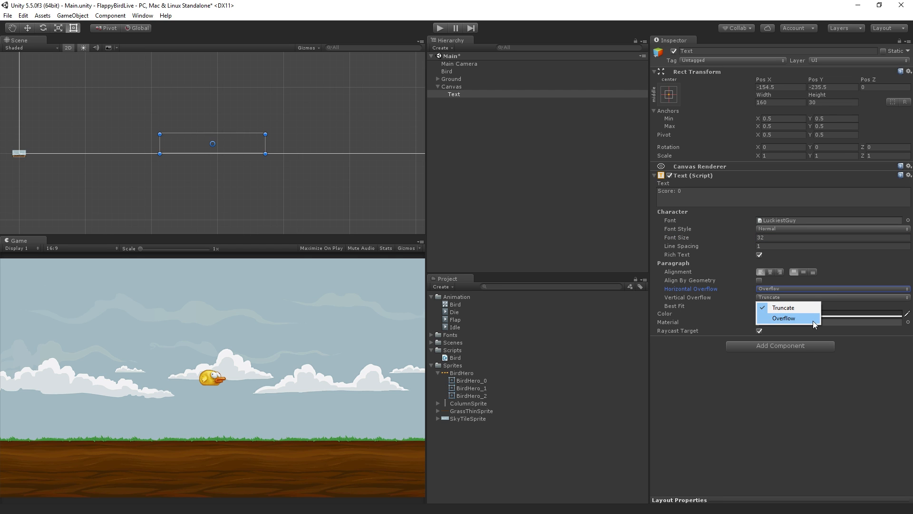
left_click(784, 317)
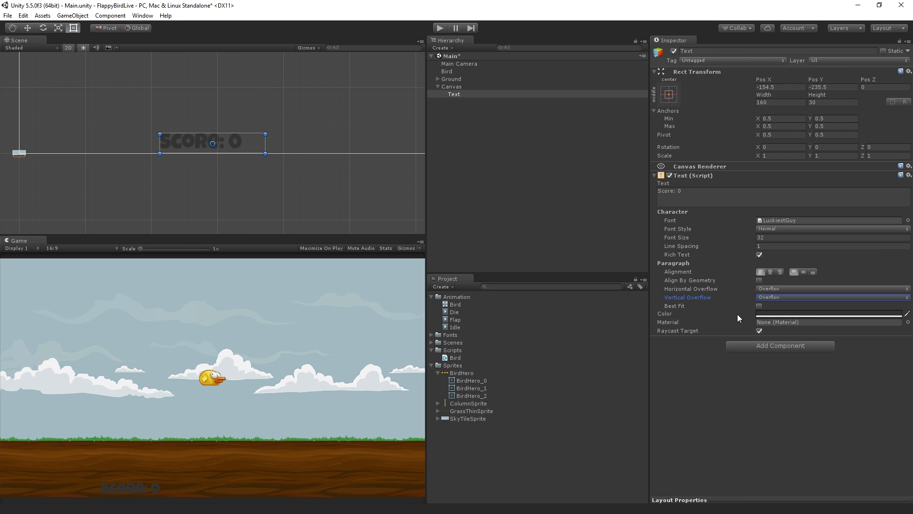
Set the score label's text colour to white (255,255,255)
left_click(832, 314)
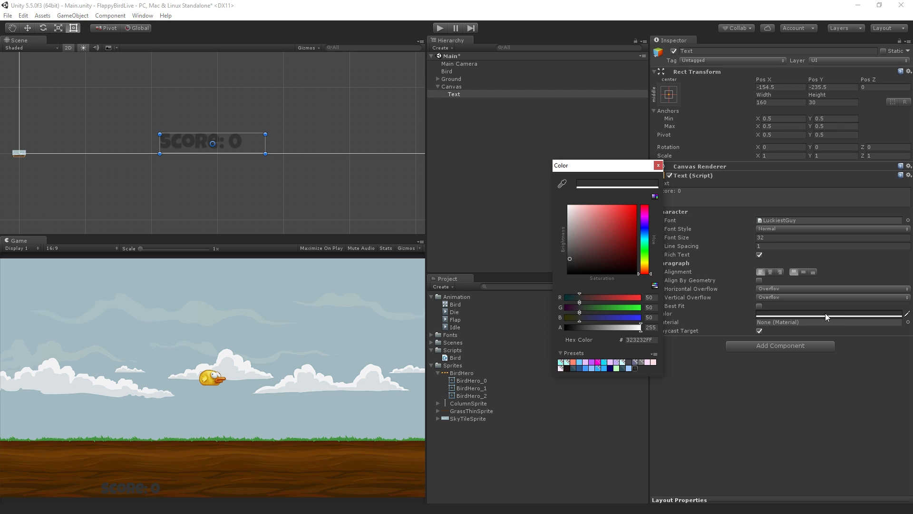
left_click(570, 208)
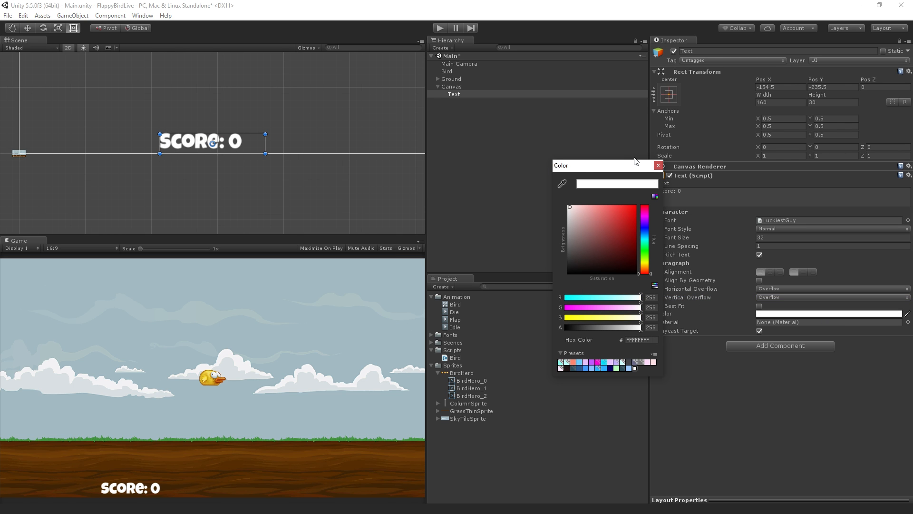
left_click(658, 166)
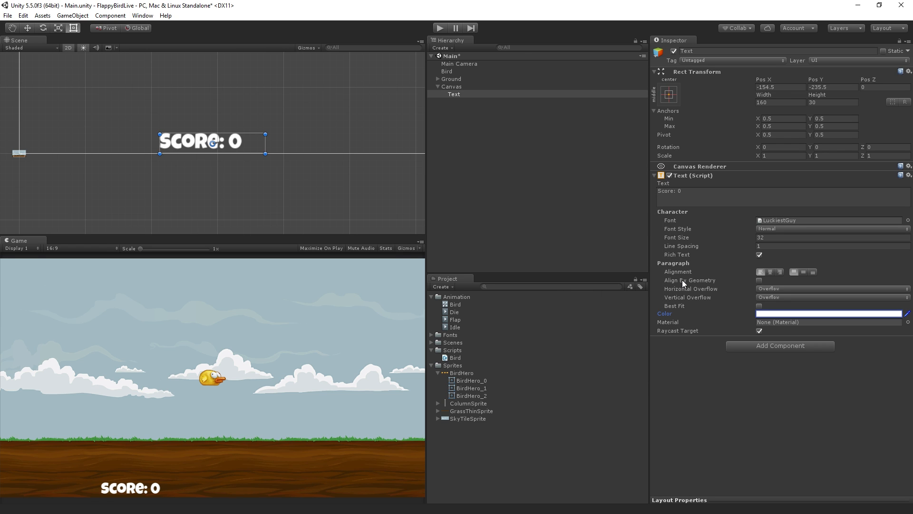
Align the label text to horizontal center and vertical middle
left_click(768, 272)
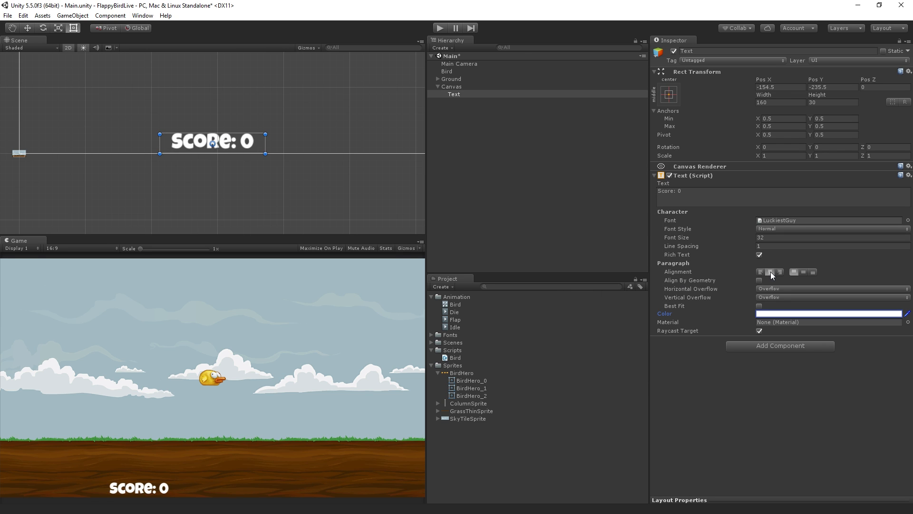
left_click(803, 272)
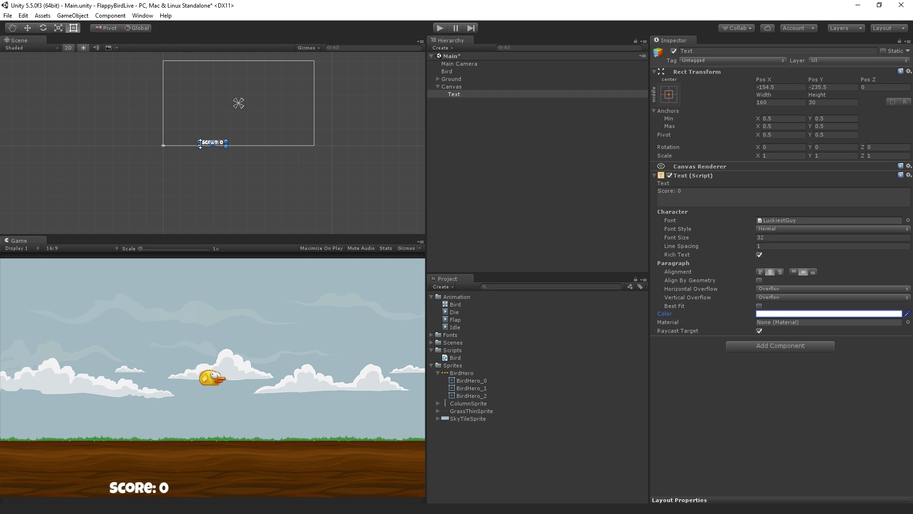
mouse_move(342, 87)
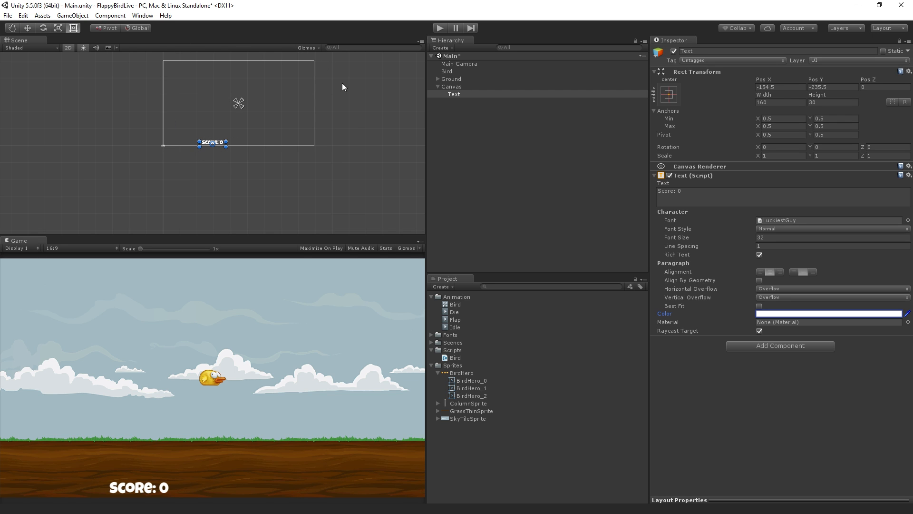
mouse_move(666, 72)
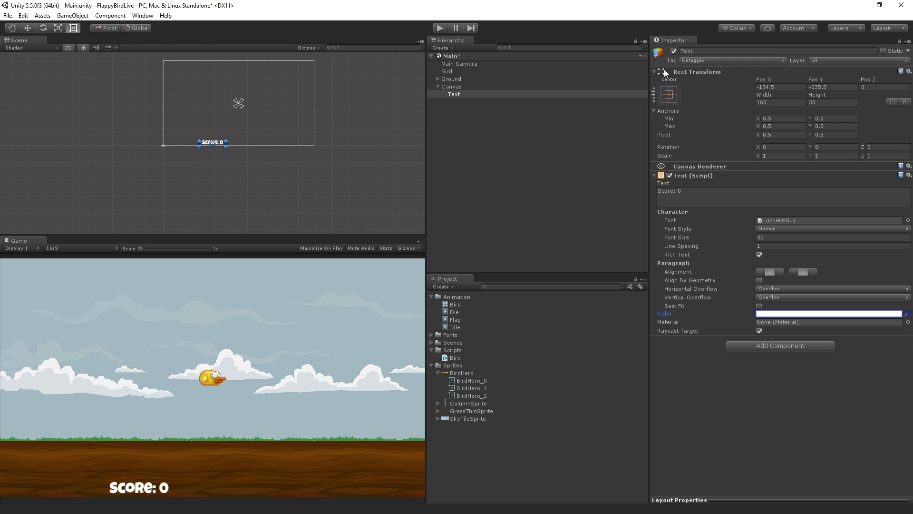
mouse_move(711, 116)
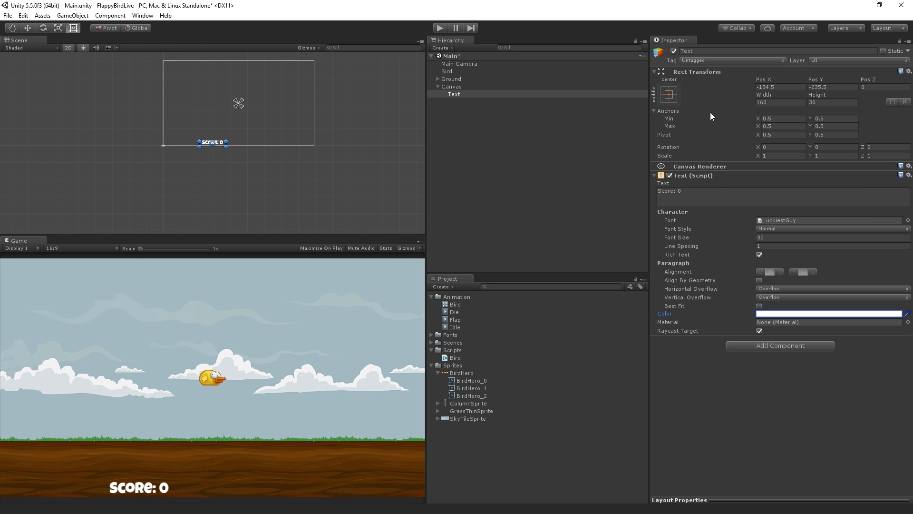
Set the Score label's anchor preset to bottom-center and begin editing Pos Y
left_click(666, 93)
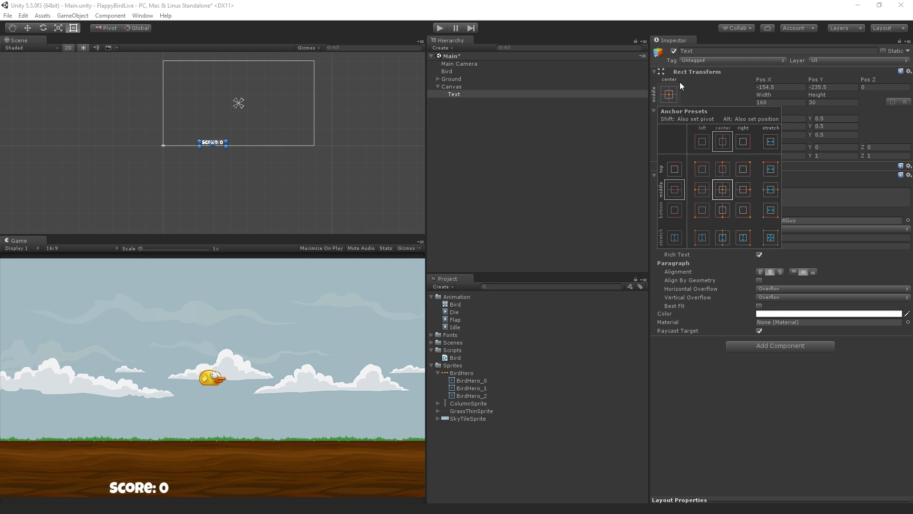
mouse_move(744, 201)
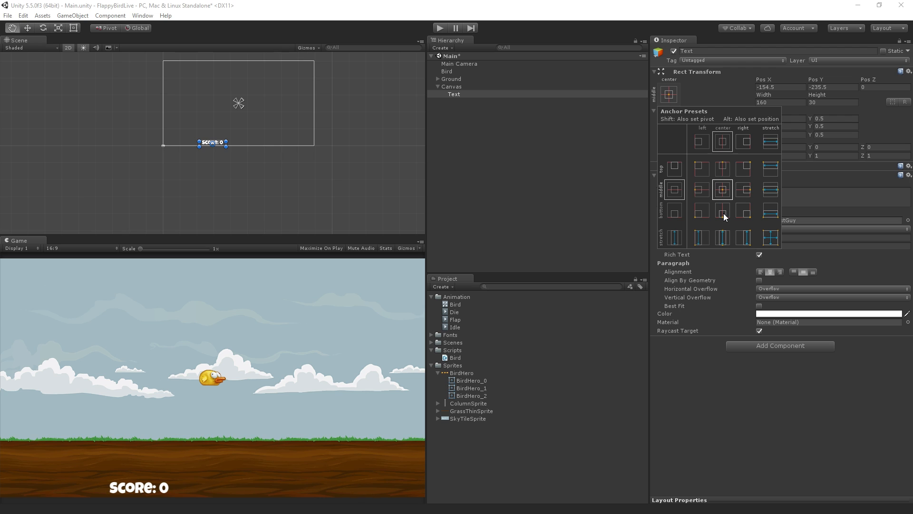
left_click(722, 209)
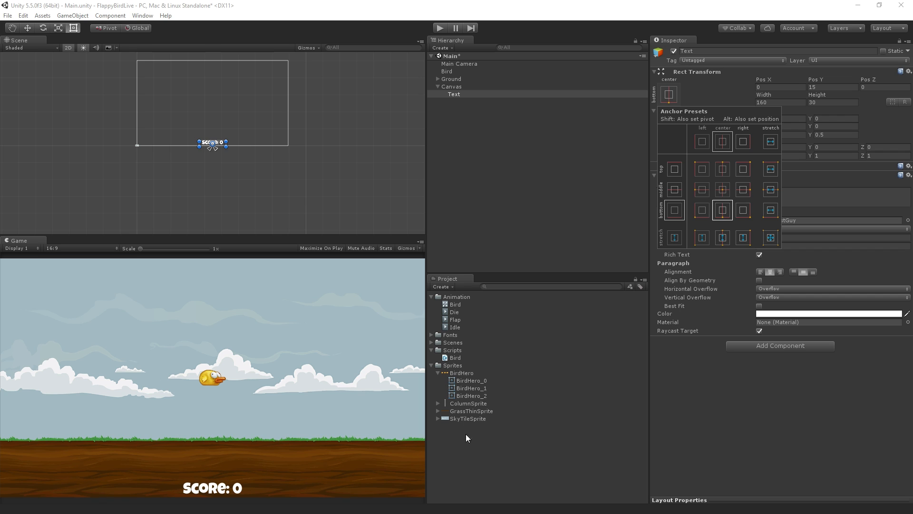
left_click(722, 141)
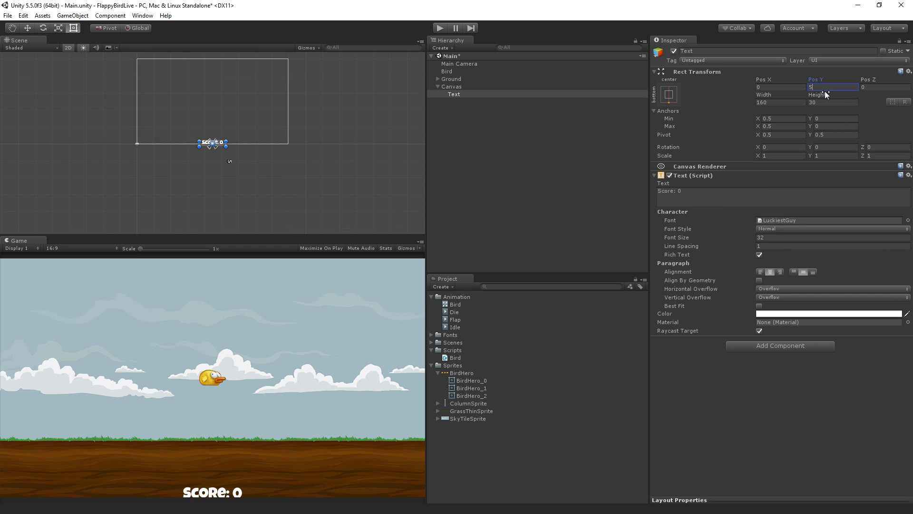
Set the Score label's Rect Transform Pos Y to 50
type("50.18")
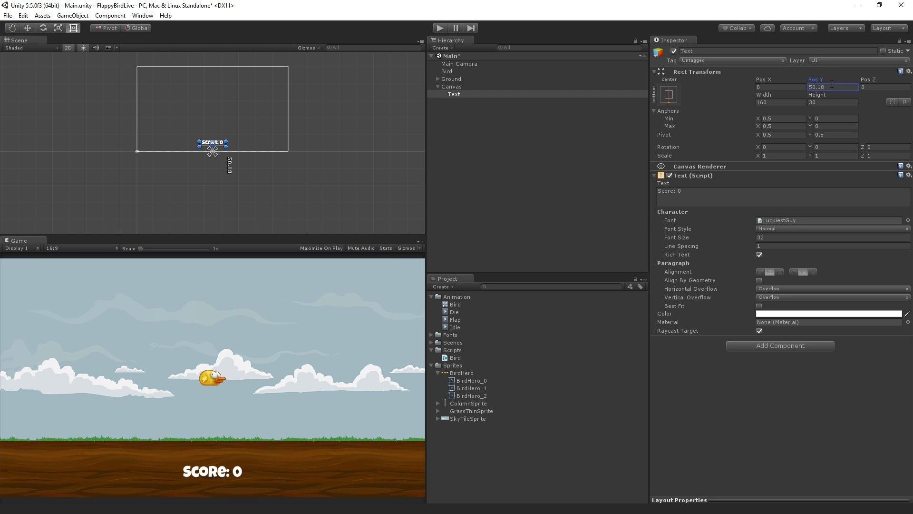
type("50")
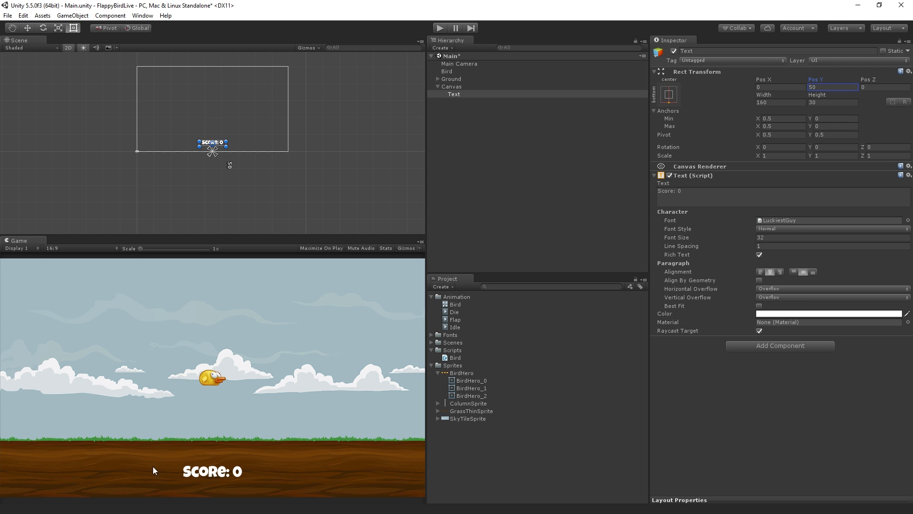
mouse_move(301, 451)
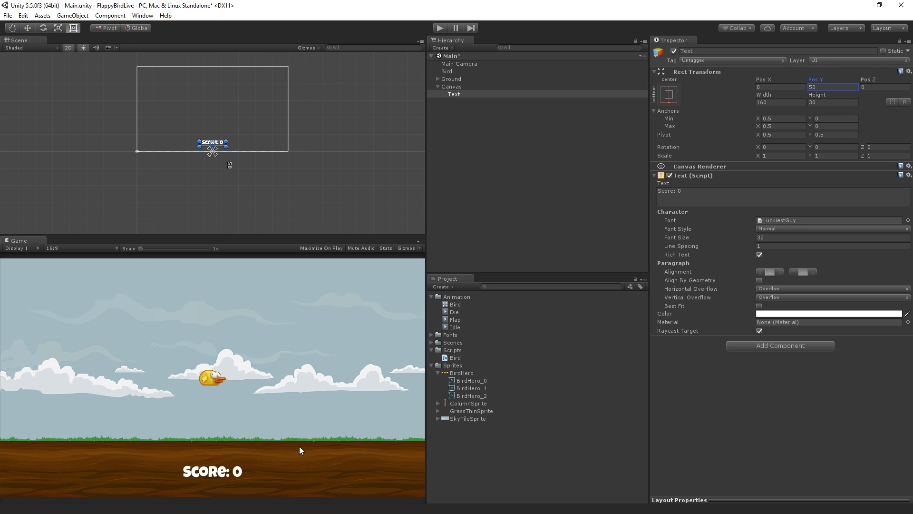
mouse_move(664, 398)
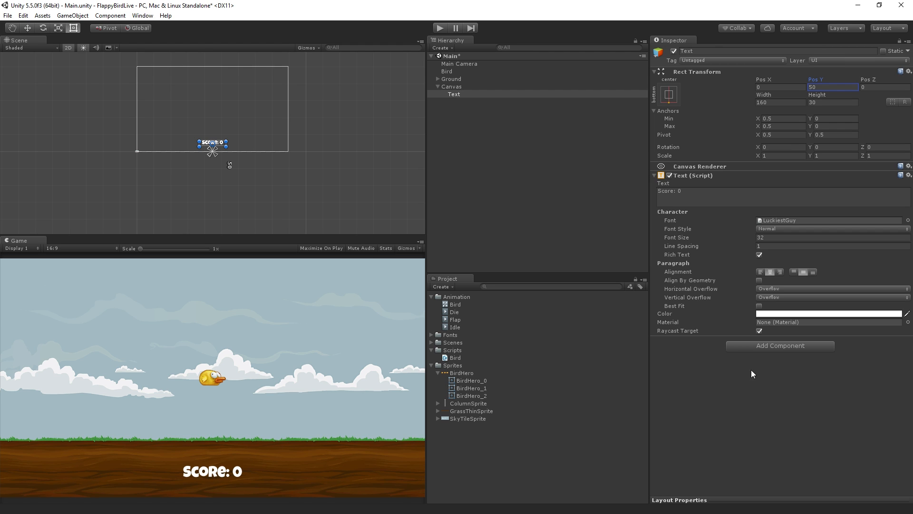
mouse_move(824, 341)
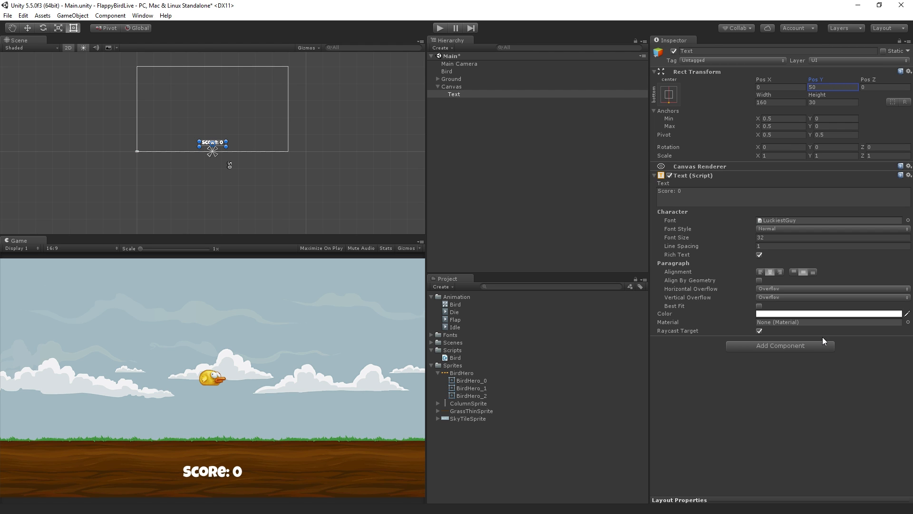
Add a Shadow component to the Score label via Add Component search 'shad'
left_click(780, 345)
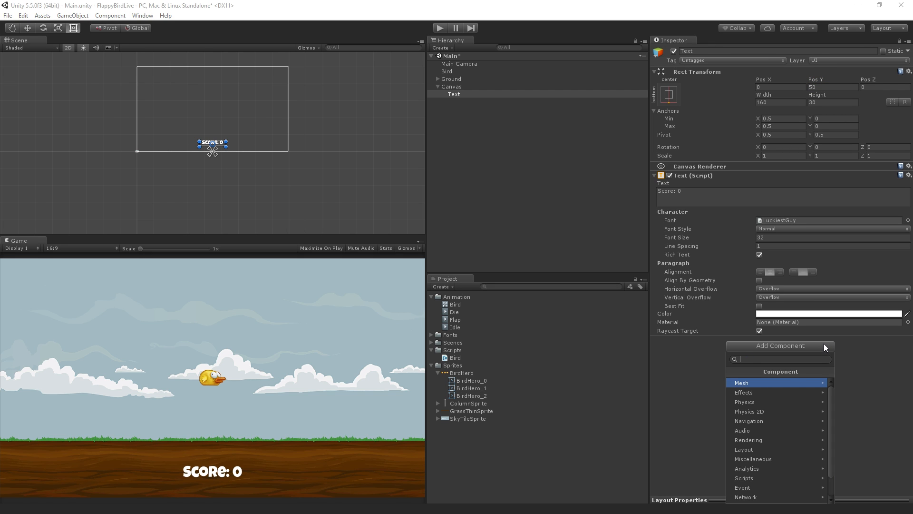
type("s")
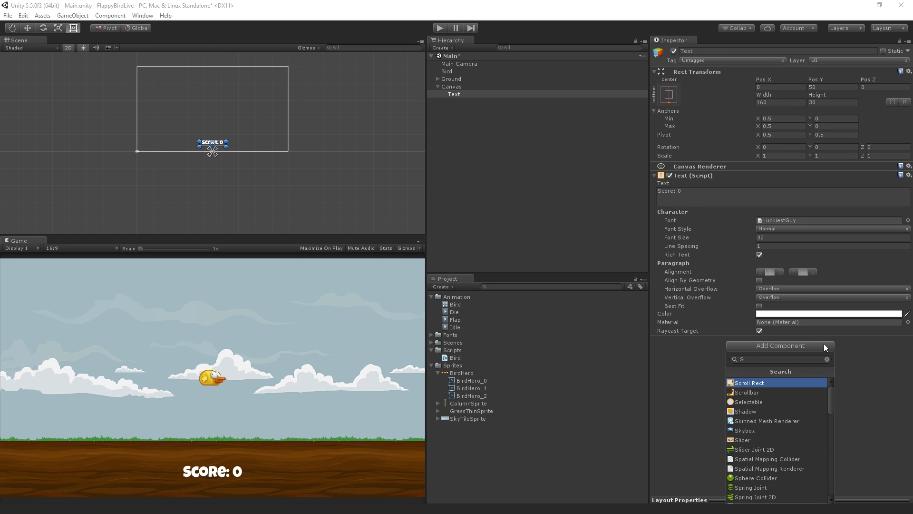
type("had")
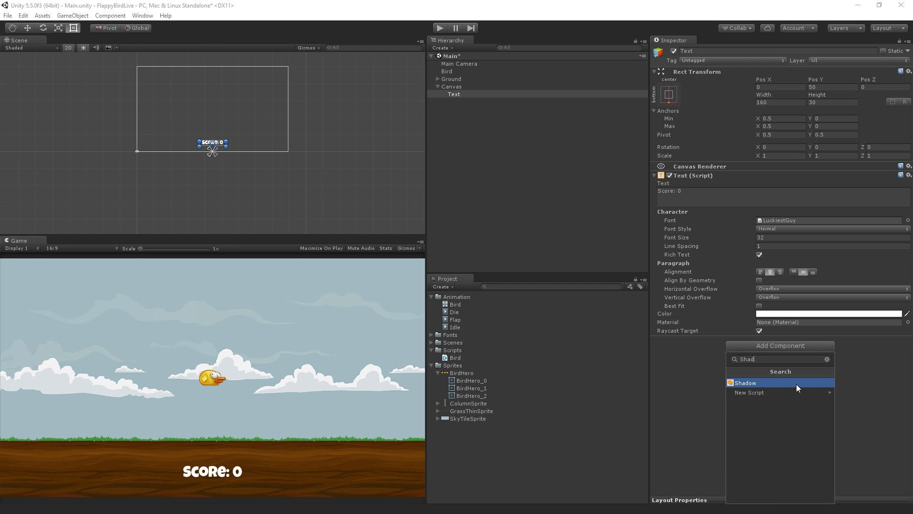
left_click(746, 382)
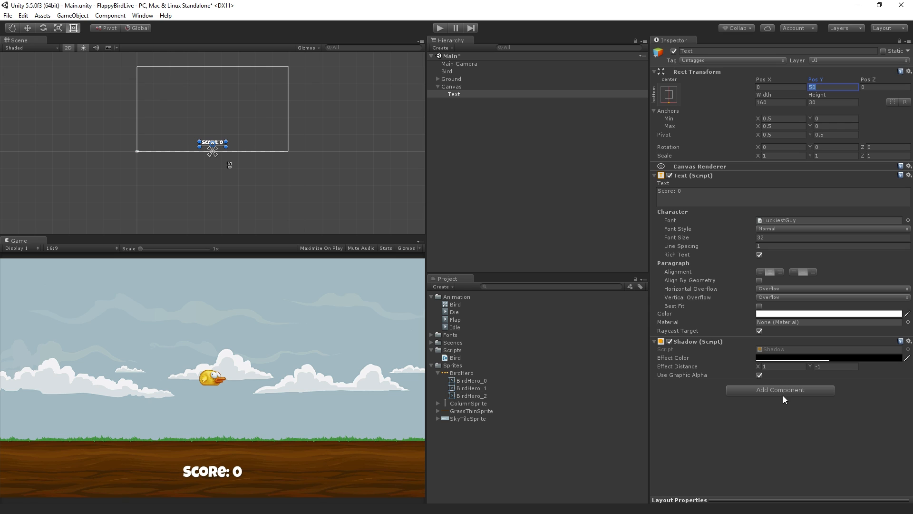
Set Shadow Effect Distance to X 1.8, Y -1.68, toggling the component to compare
left_click(780, 367)
type(".8")
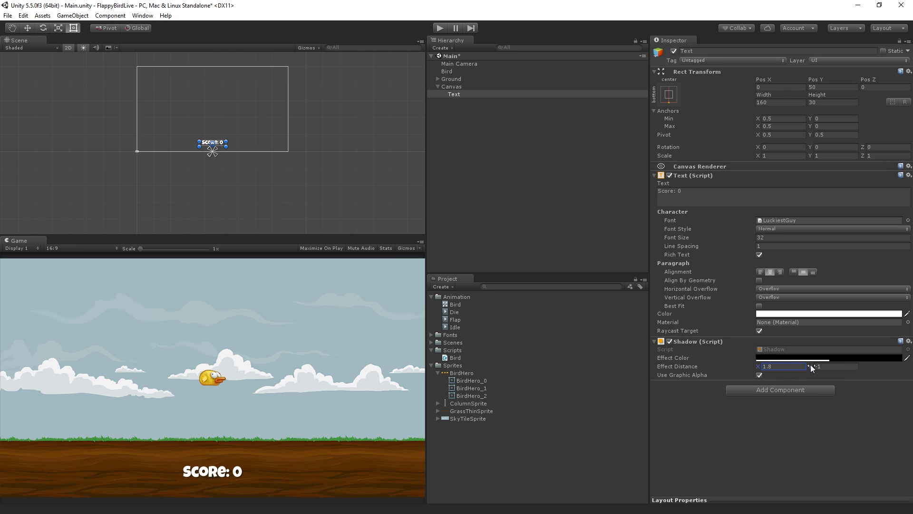
left_click(837, 366)
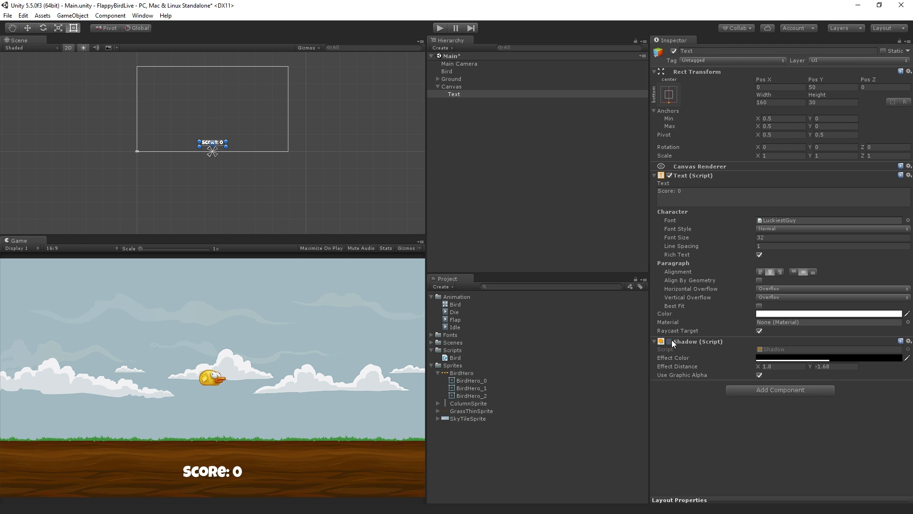
left_click(670, 340)
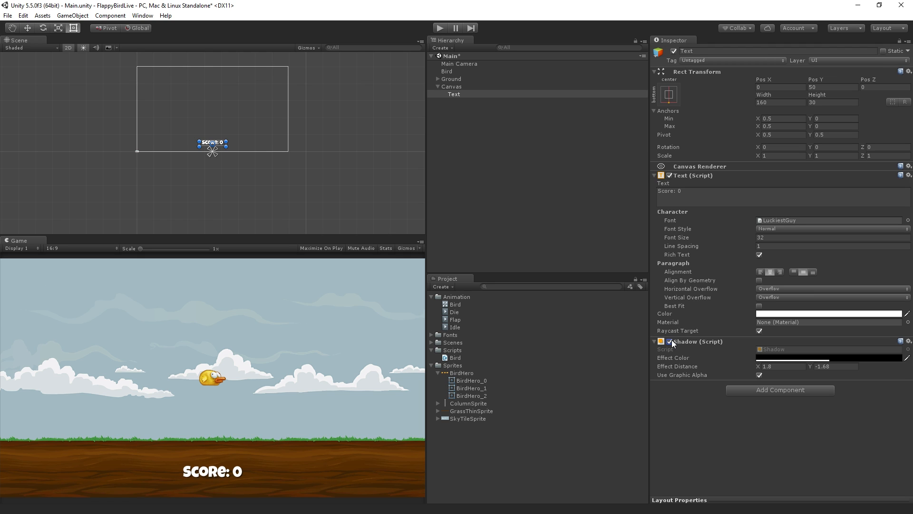
mouse_move(785, 442)
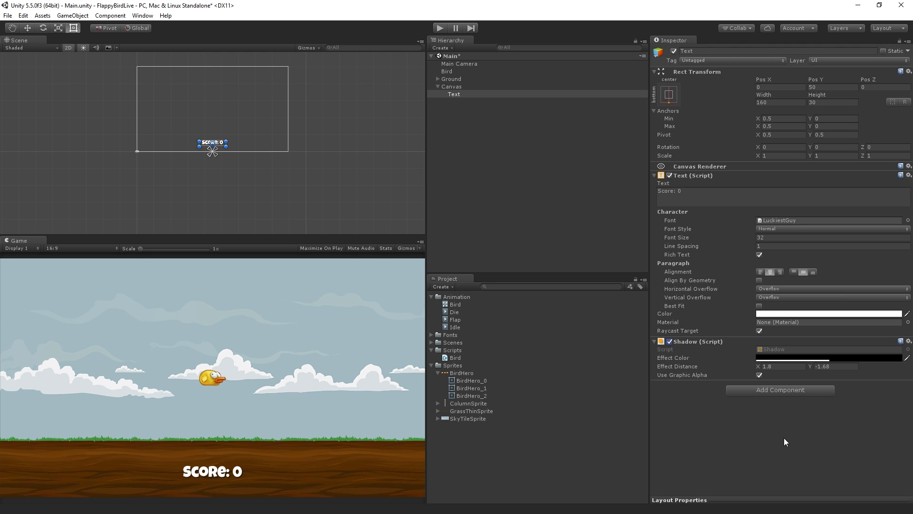
mouse_move(792, 449)
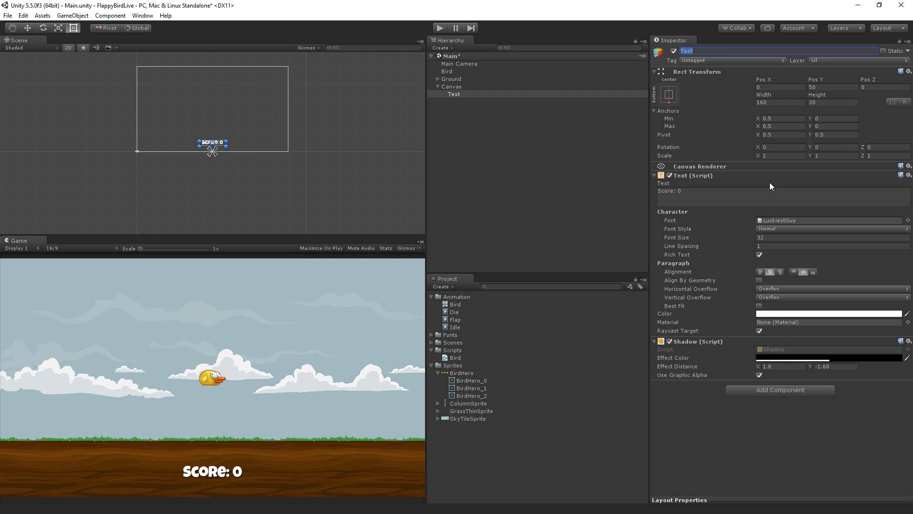
Rename the Text object to ScoreText in the Inspector and reselect it
type("Sc")
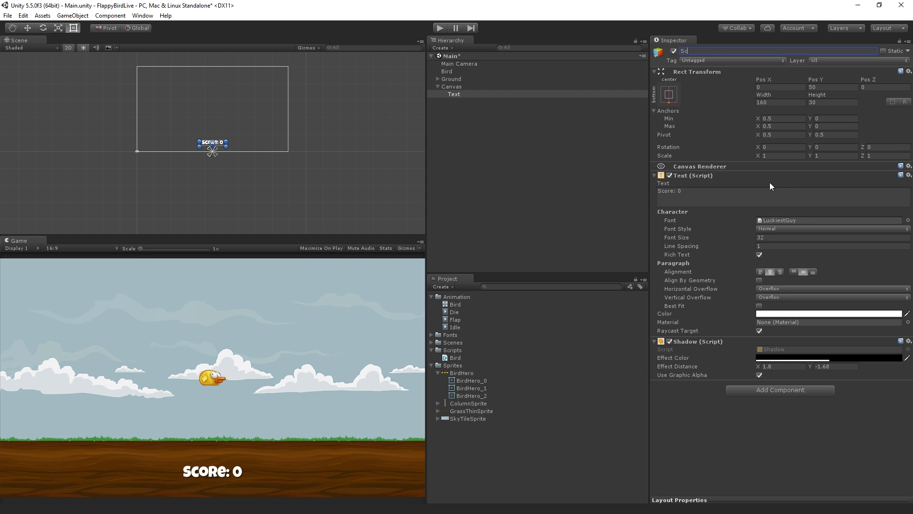
type("ScoreText")
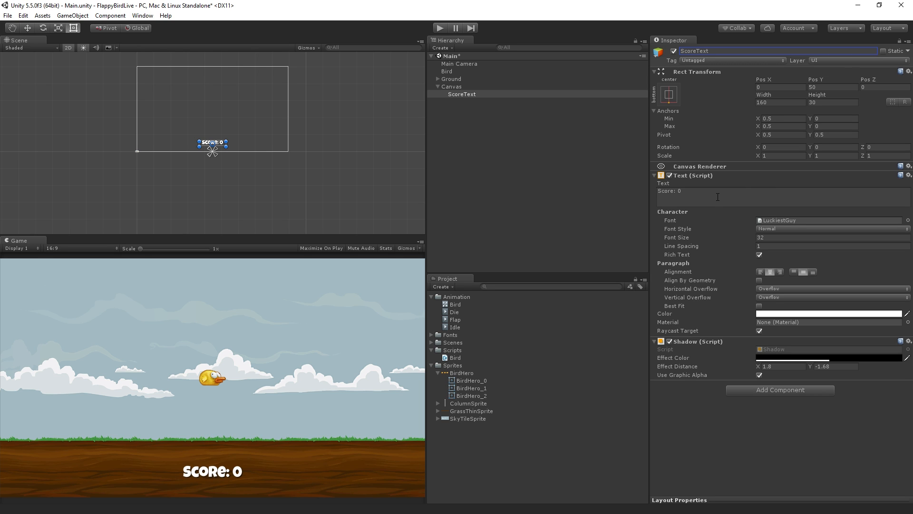
mouse_move(496, 115)
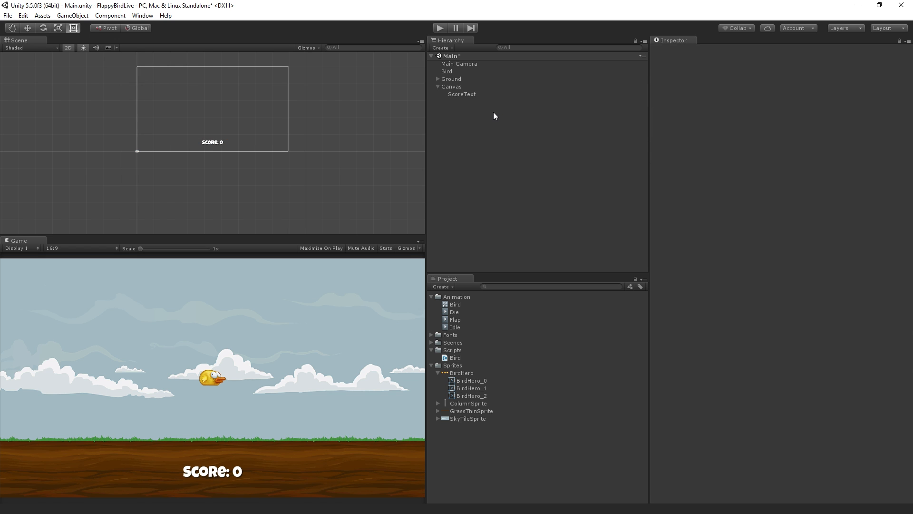
mouse_move(488, 100)
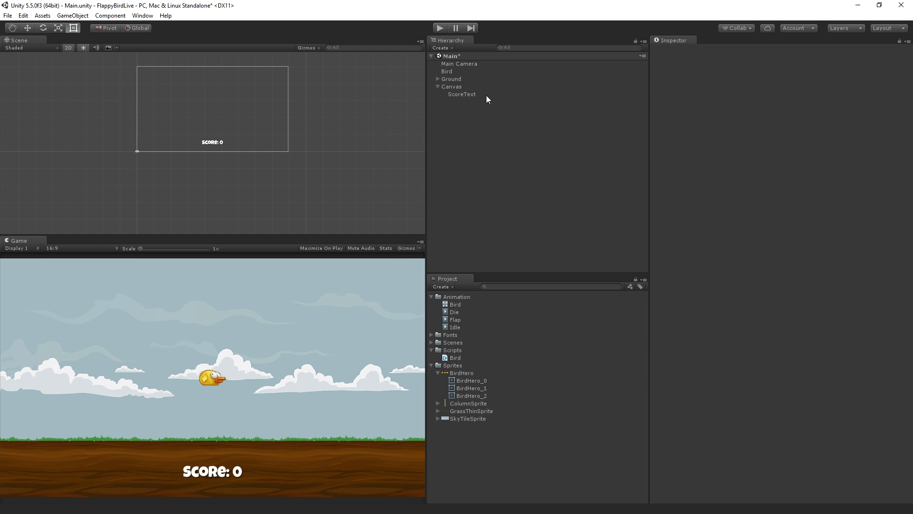
left_click(462, 93)
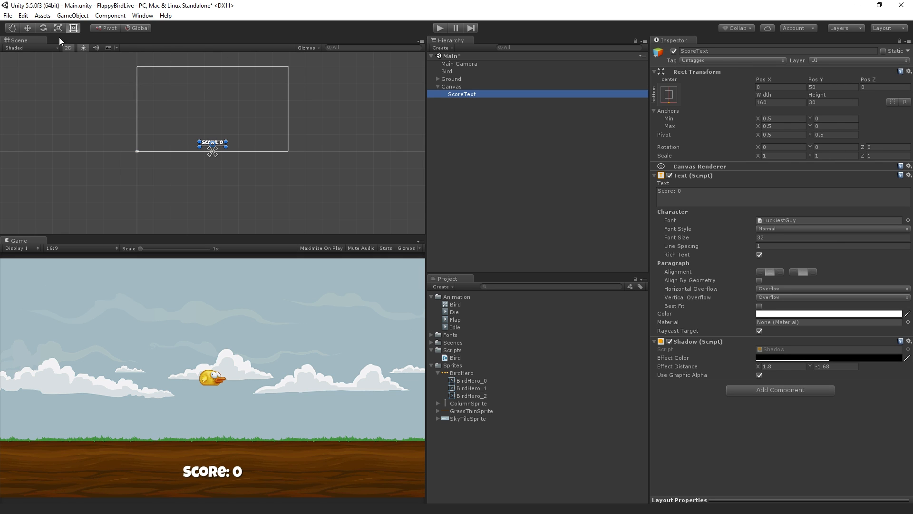
Duplicate ScoreText via Edit > Duplicate and replace its Text with 'Game Over'
left_click(19, 17)
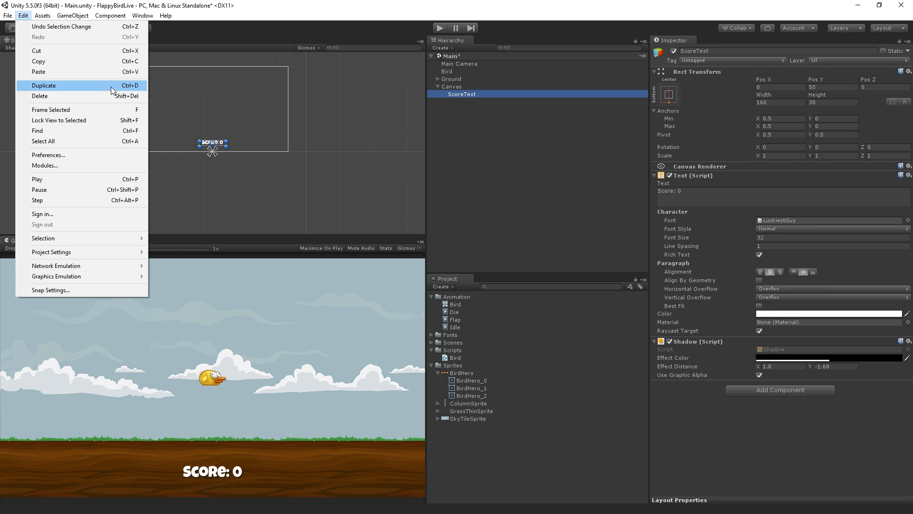
left_click(43, 85)
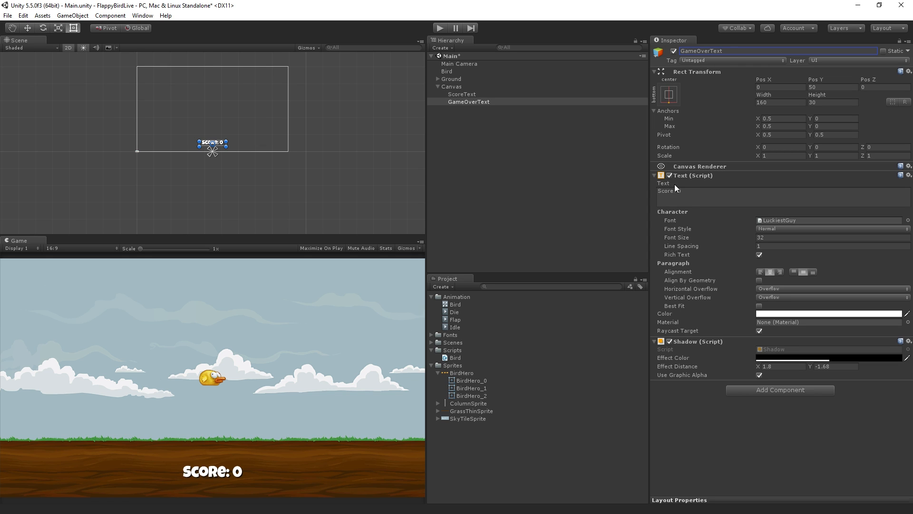
left_click(704, 195)
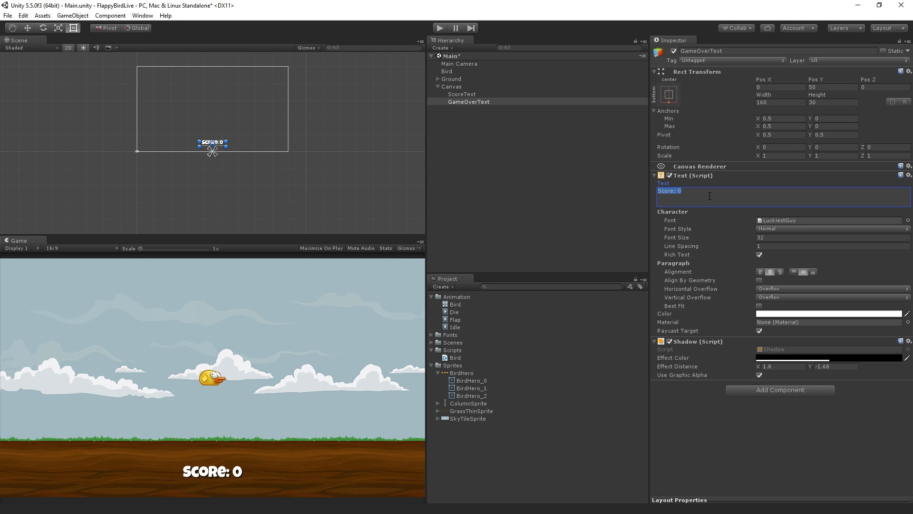
type("GameO")
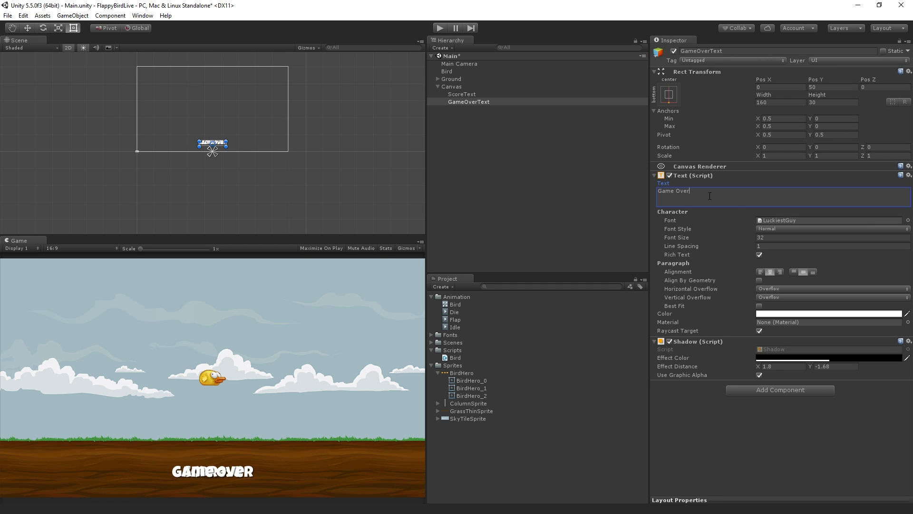
left_click(668, 93)
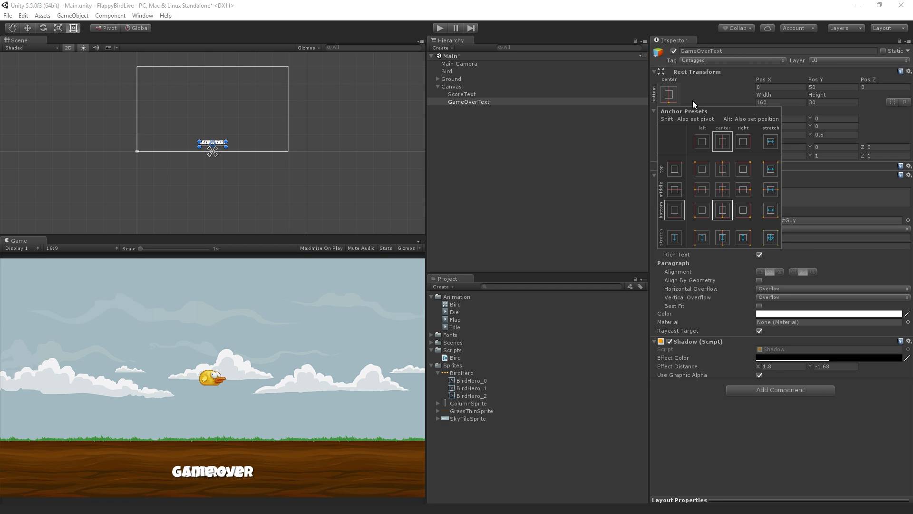
mouse_move(727, 173)
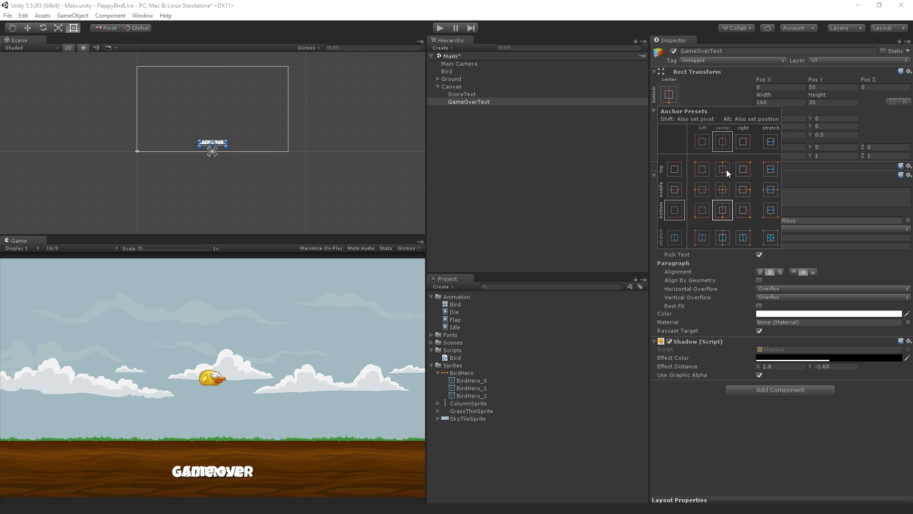
mouse_move(725, 170)
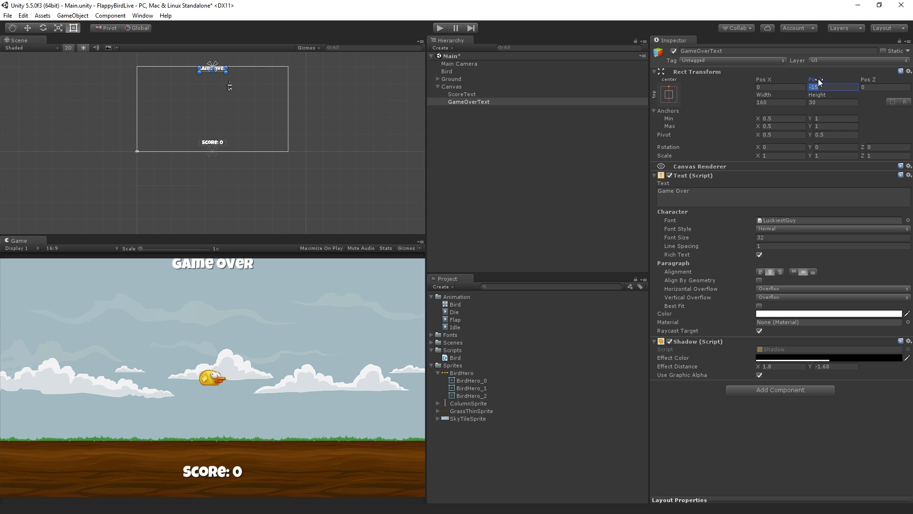
Set the Game Over text's Pos Y to -50 under the top-center anchor and Font Size to 48
type("-51.59")
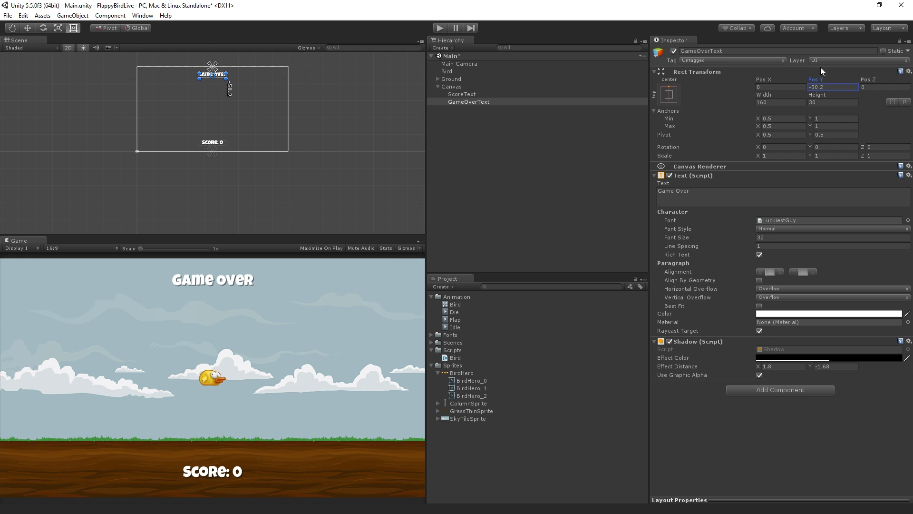
type("-50")
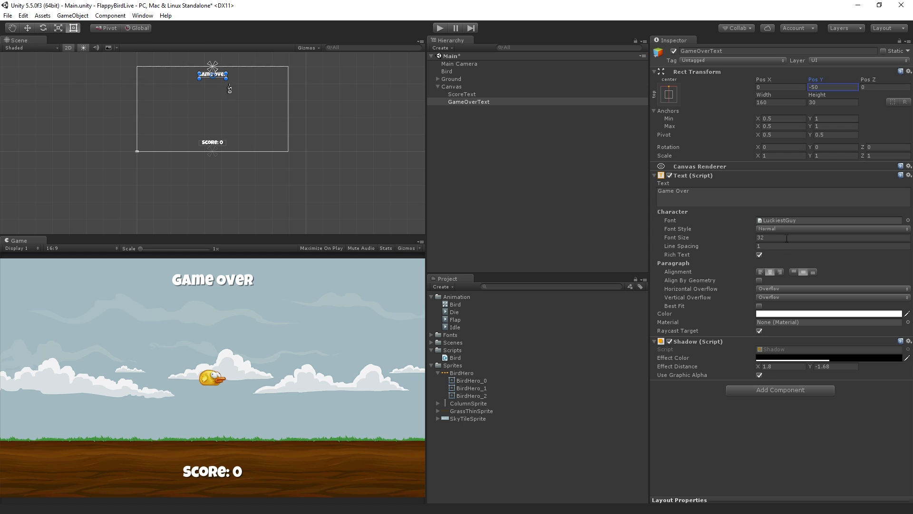
left_click(787, 238)
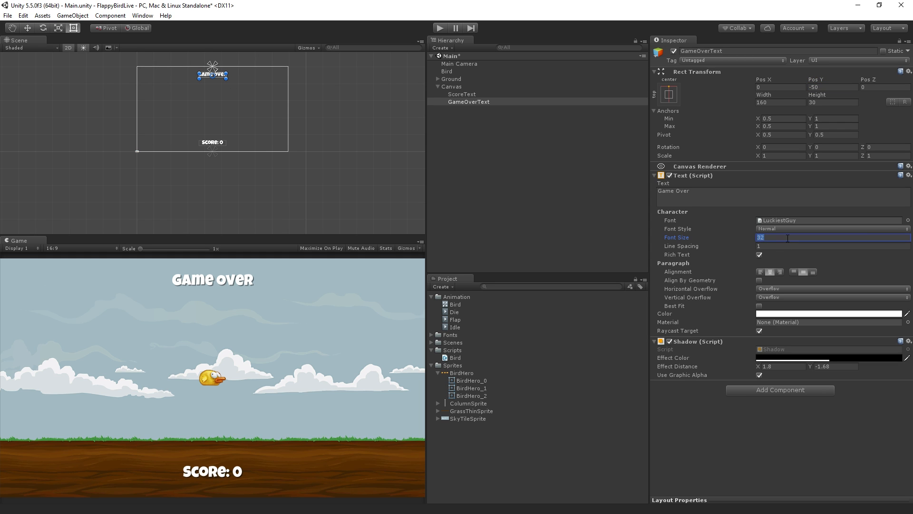
type("48")
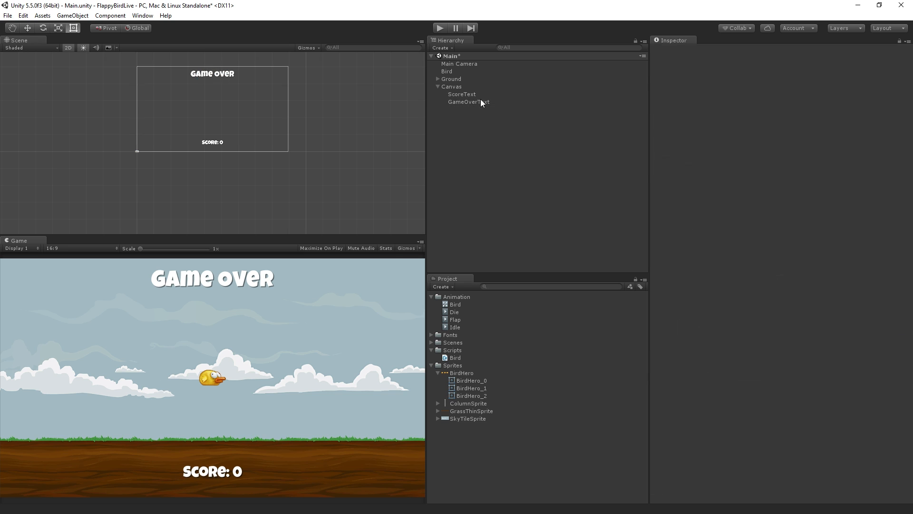
Duplicate ScoreText under GameOverText and set its Pos Y to about -24
left_click(463, 94)
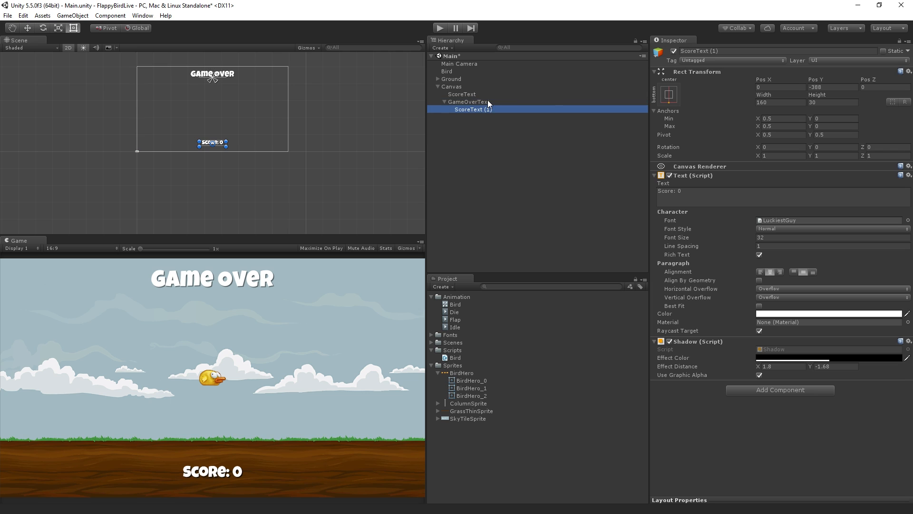
left_click(832, 87)
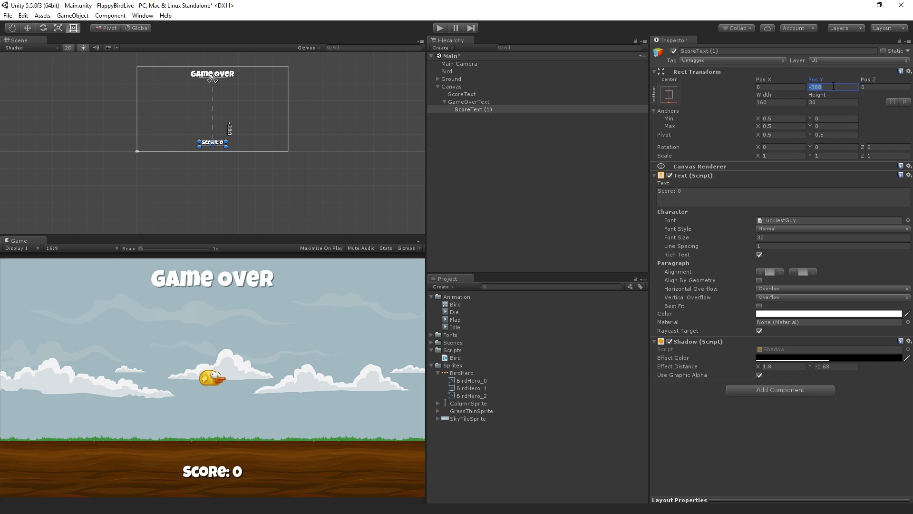
type("0")
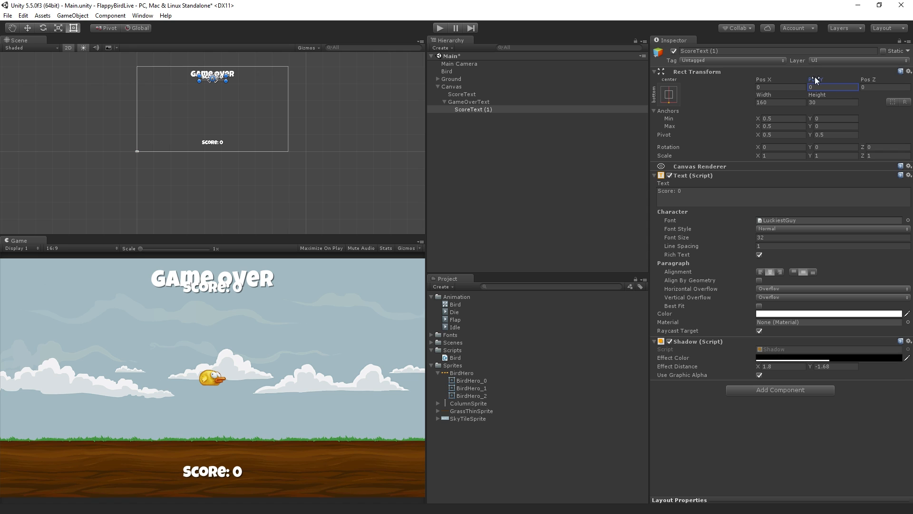
type("-23.9")
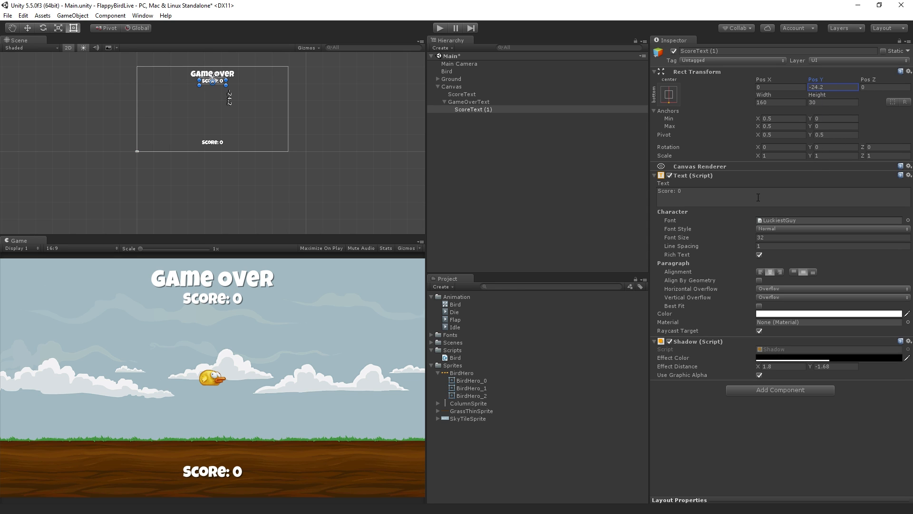
Change the copy's Text to 'Flap to restart' and its Font Size to 24
type("F")
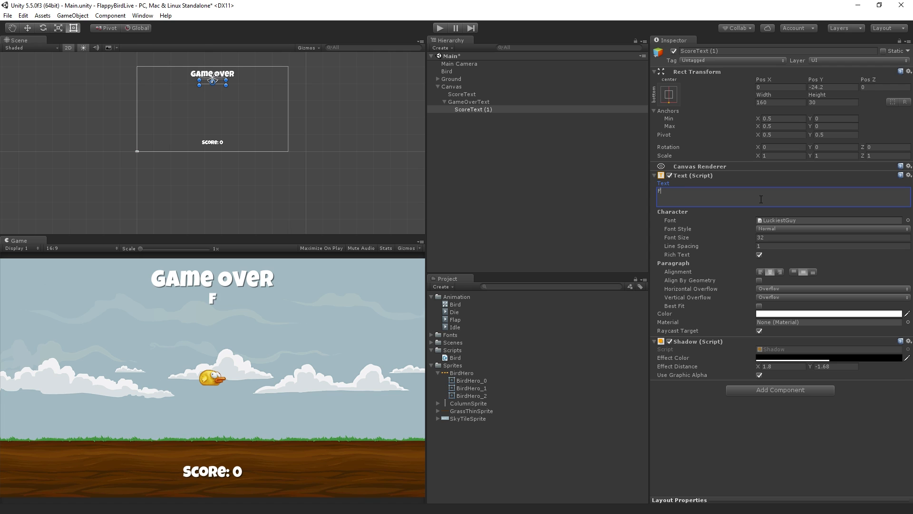
type("L")
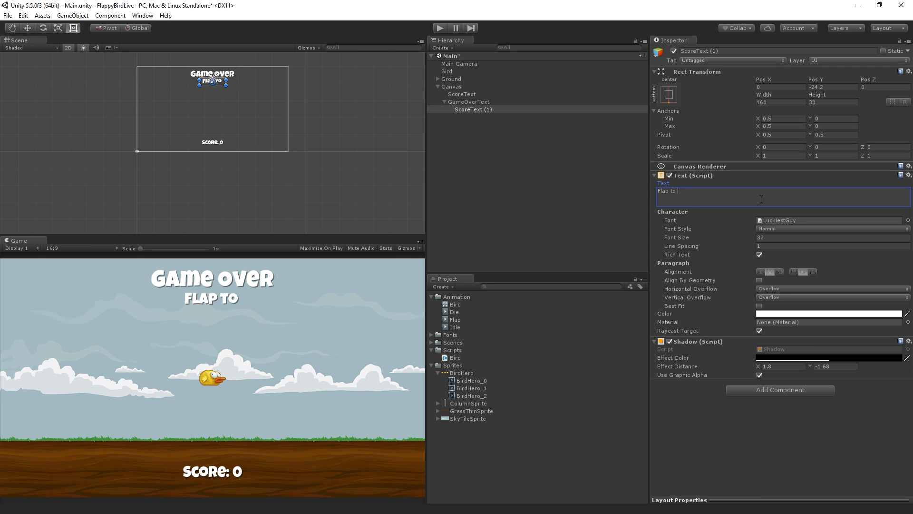
type("restart")
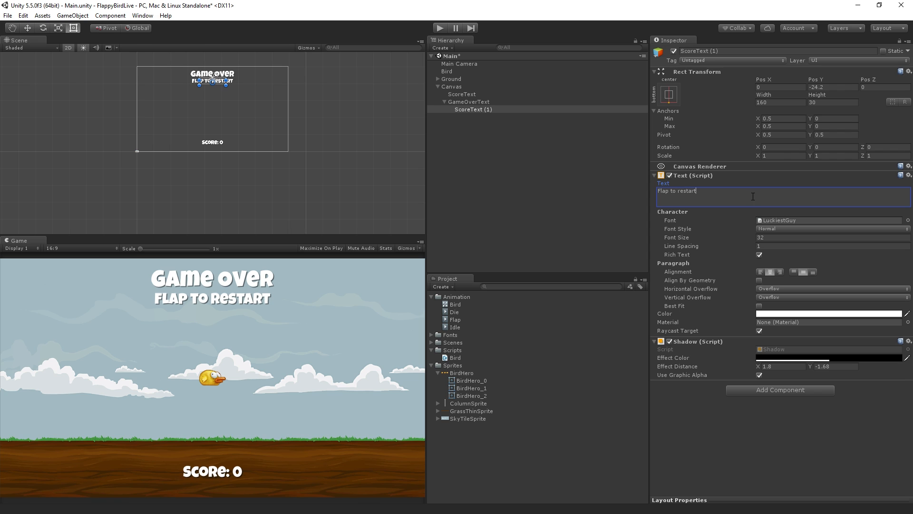
double_click(687, 190)
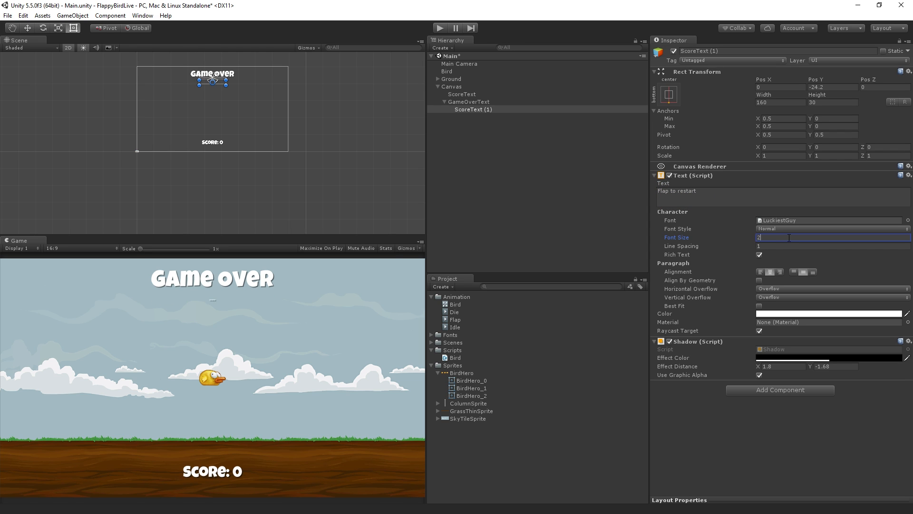
type("24")
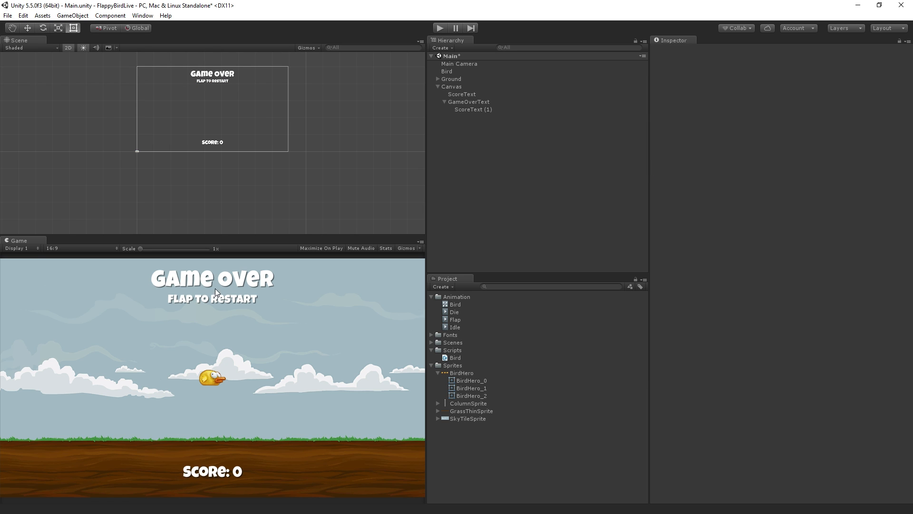
mouse_move(348, 313)
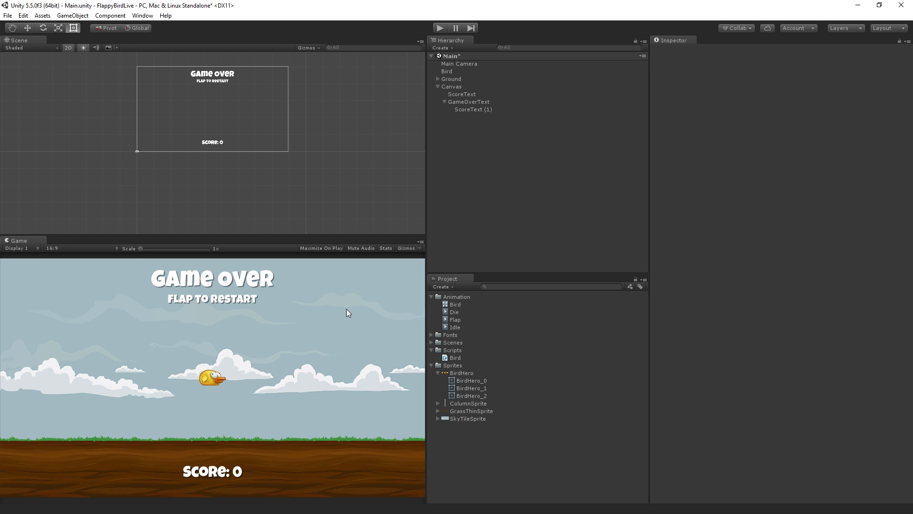
Select GameOverText and deactivate it so Game Over and its subtitle are hidden
left_click(469, 101)
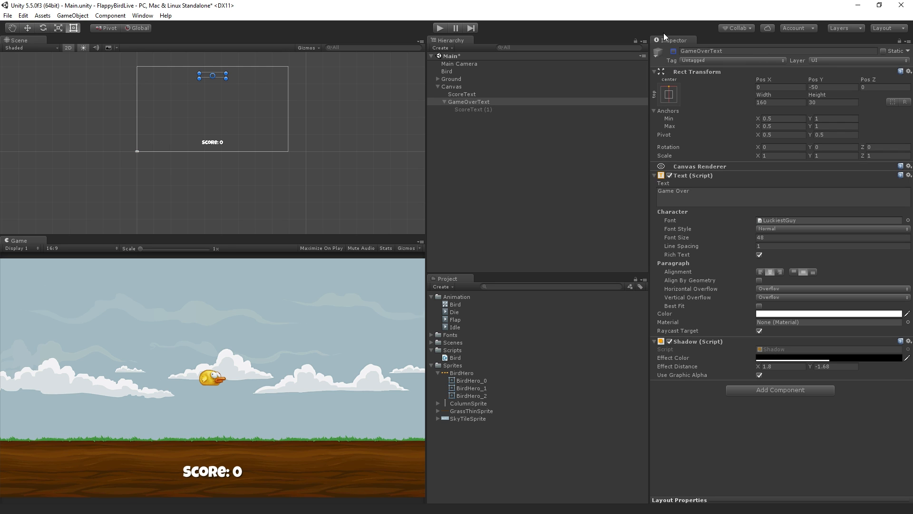
mouse_move(676, 53)
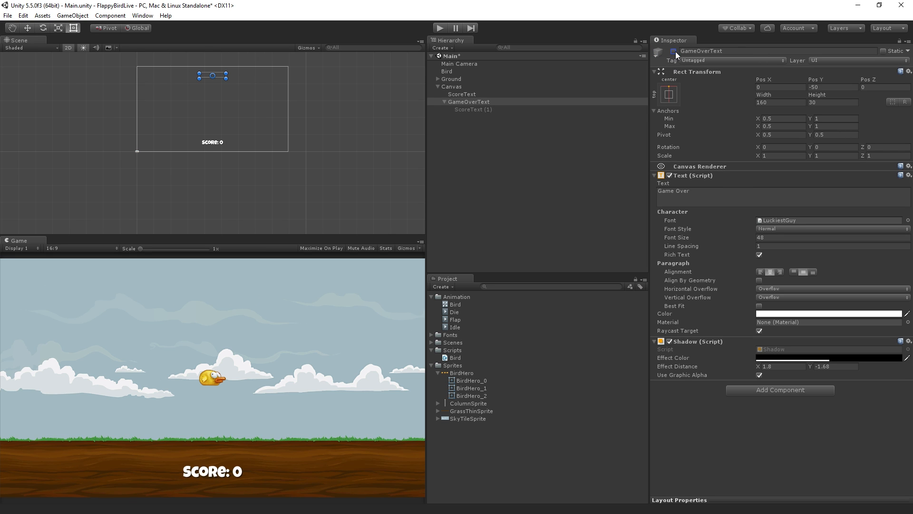
mouse_move(676, 54)
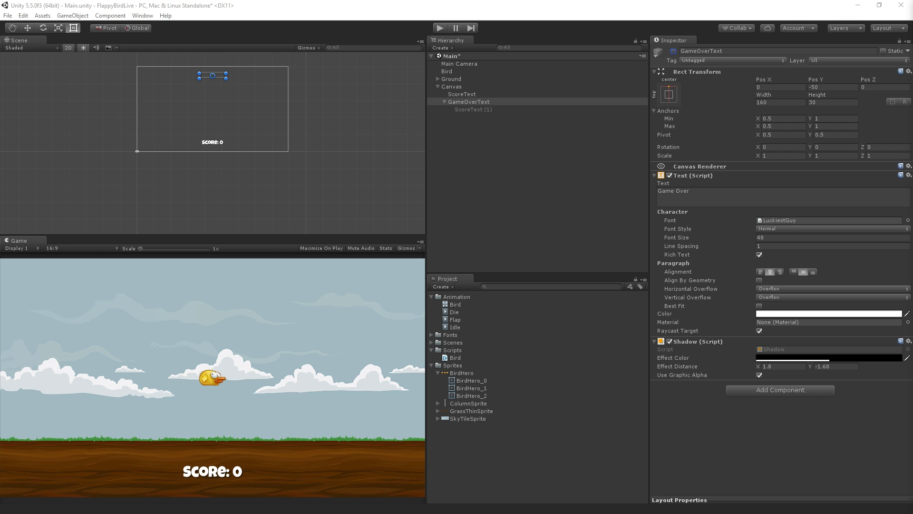
mouse_move(414, 15)
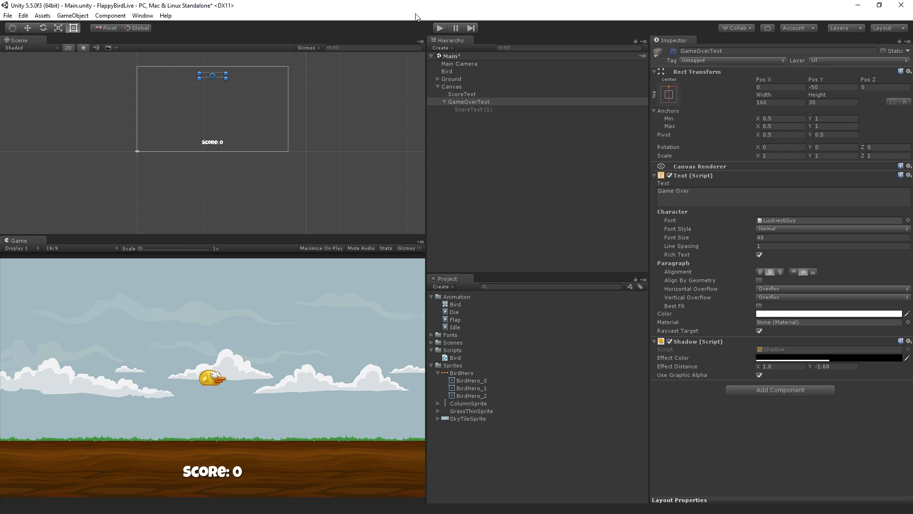
Save the Main scene with File > Save Scenes
left_click(23, 15)
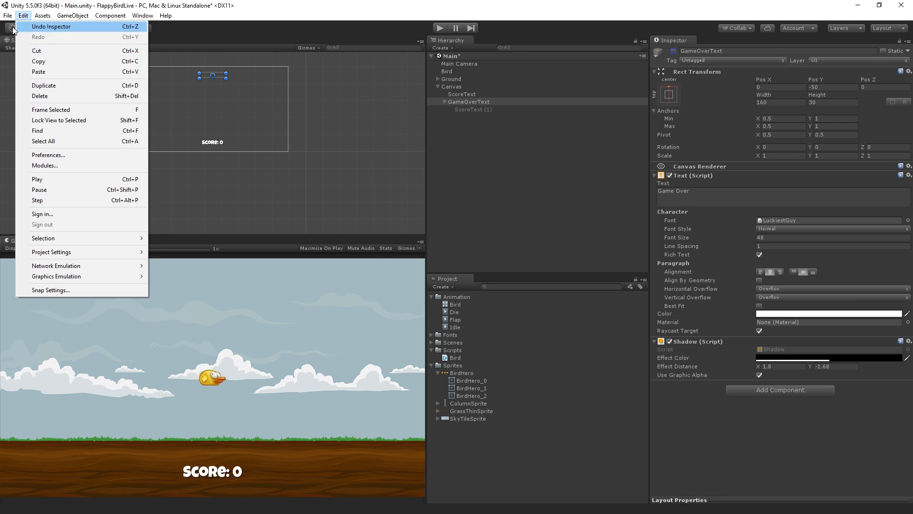
left_click(7, 17)
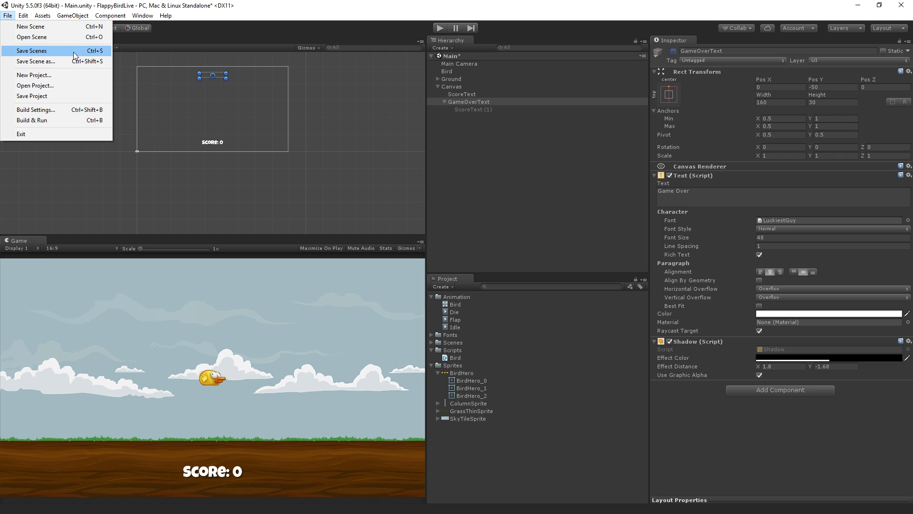
left_click(34, 50)
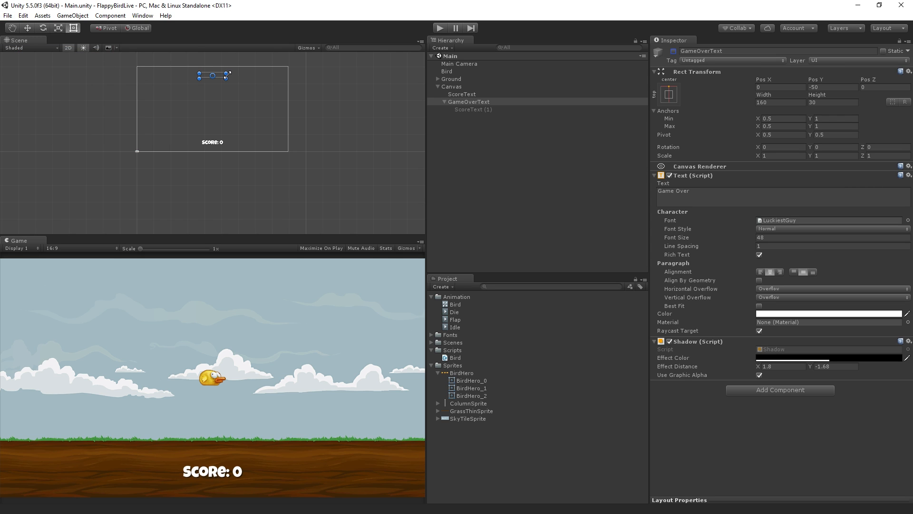